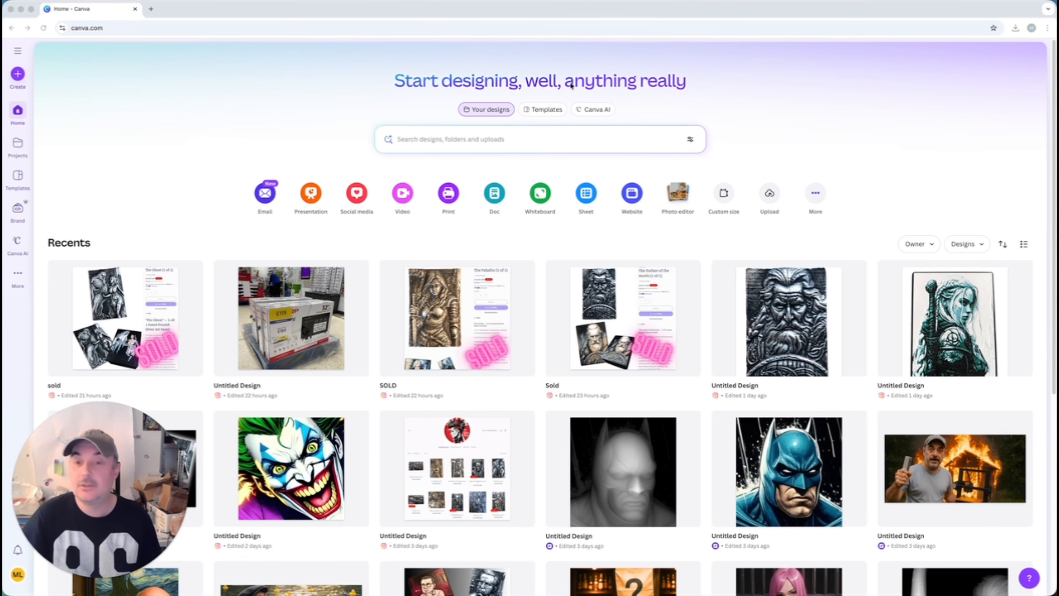
mouse_move(435, 117)
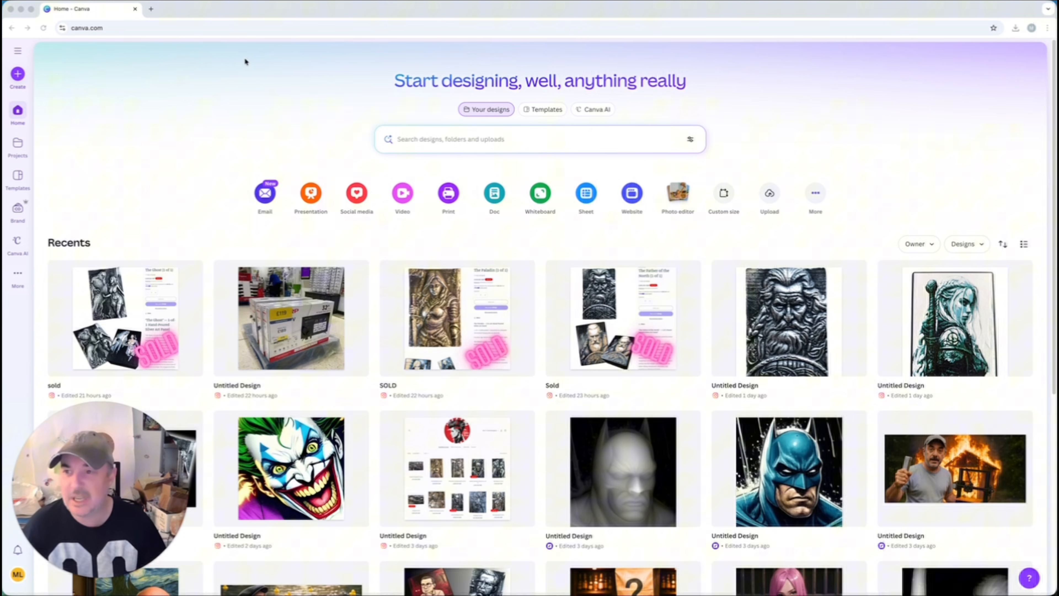
mouse_move(724, 193)
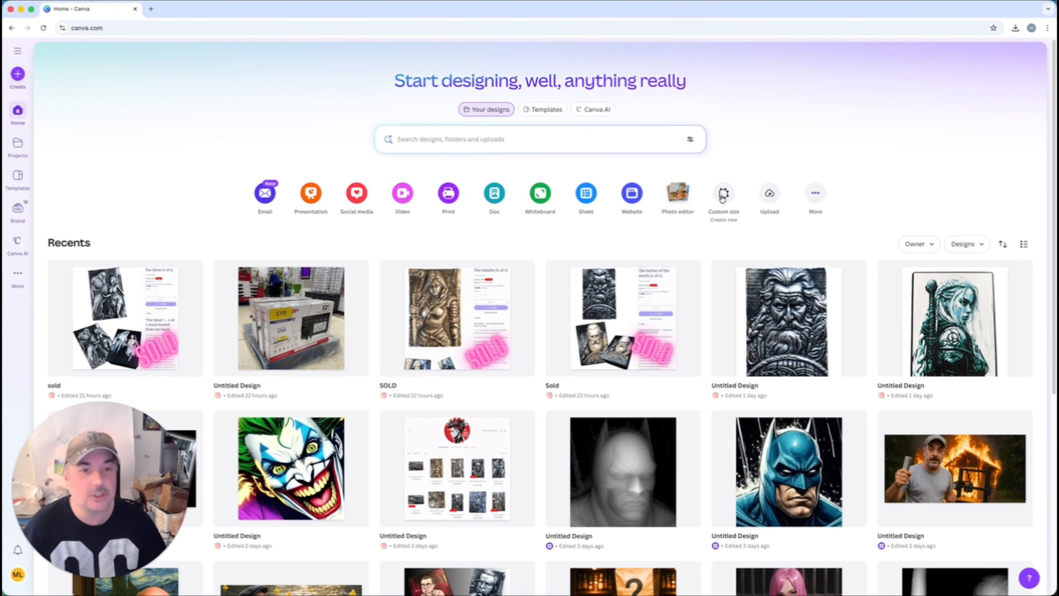
Step: Start a new Canva design from the custom size dialog with the recent 50 × 75 cm preset
click(722, 194)
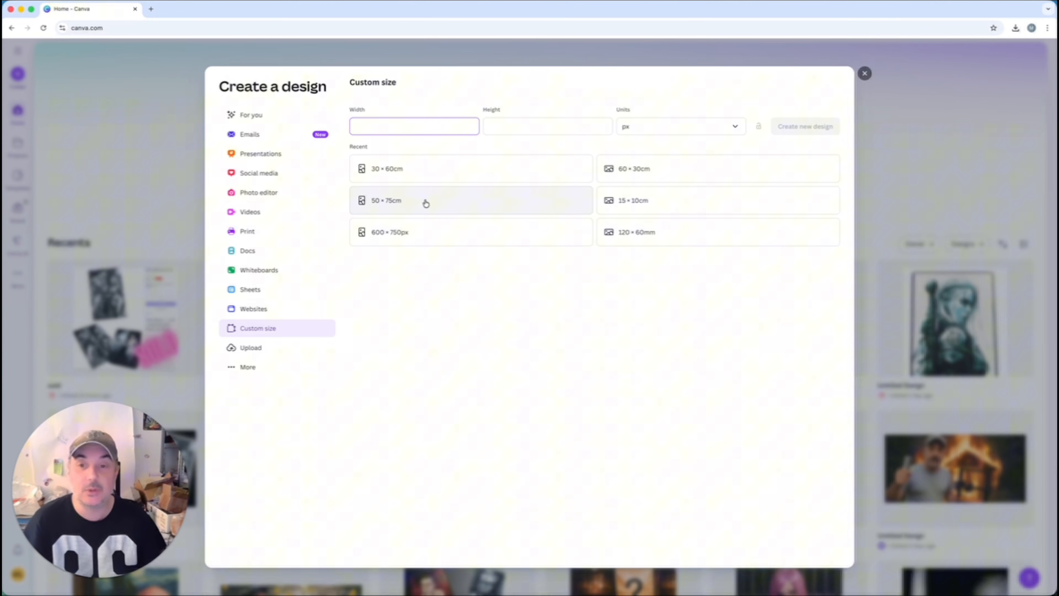
mouse_move(494, 247)
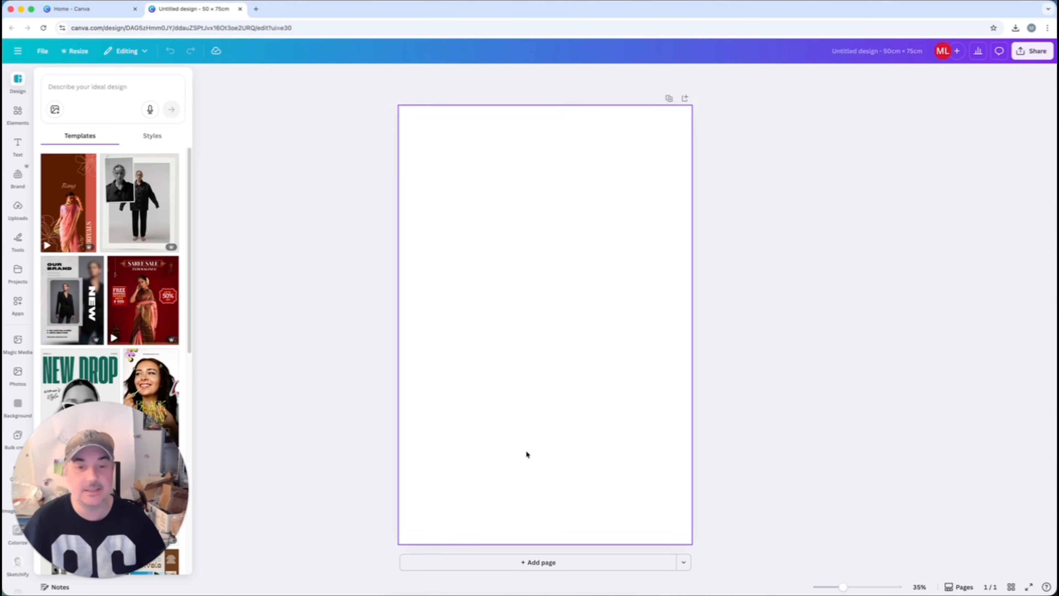
mouse_move(547, 361)
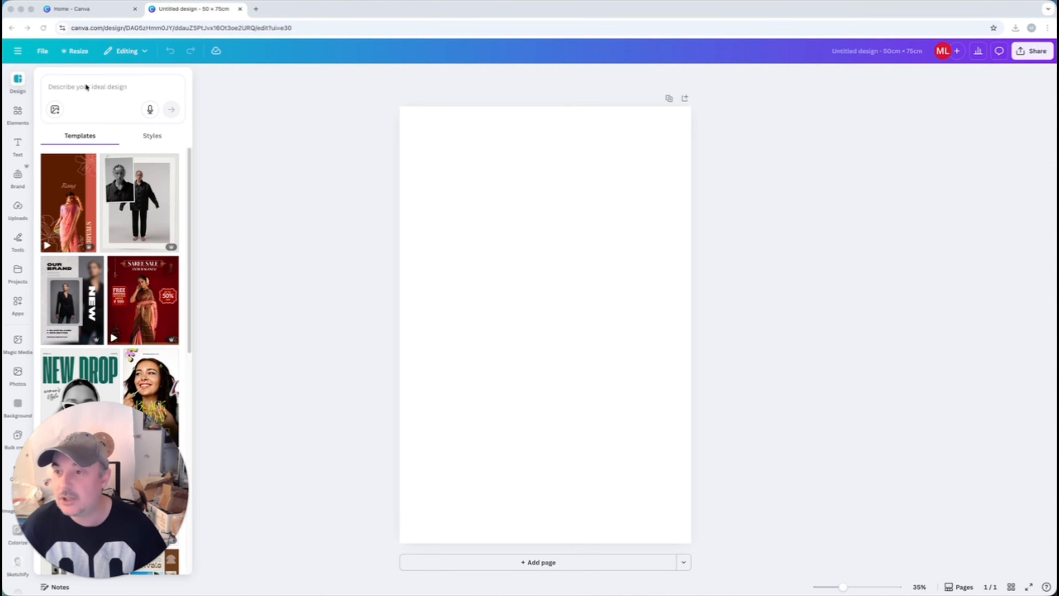
Step: Place the uploaded Skeletor image at the page's top-left and enlarge it over the page
click(17, 210)
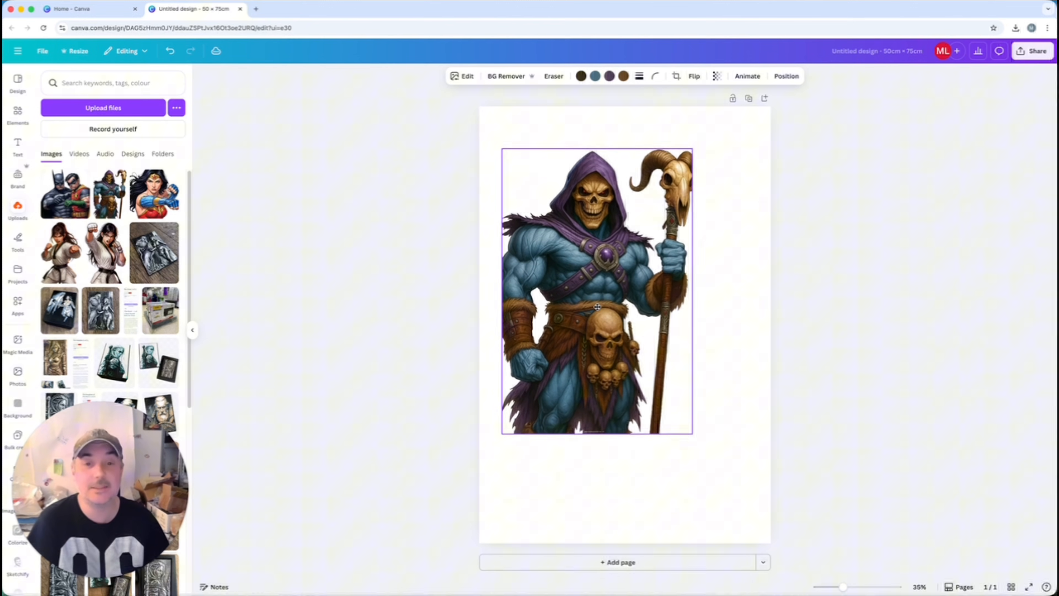
drag(596, 306, 573, 277)
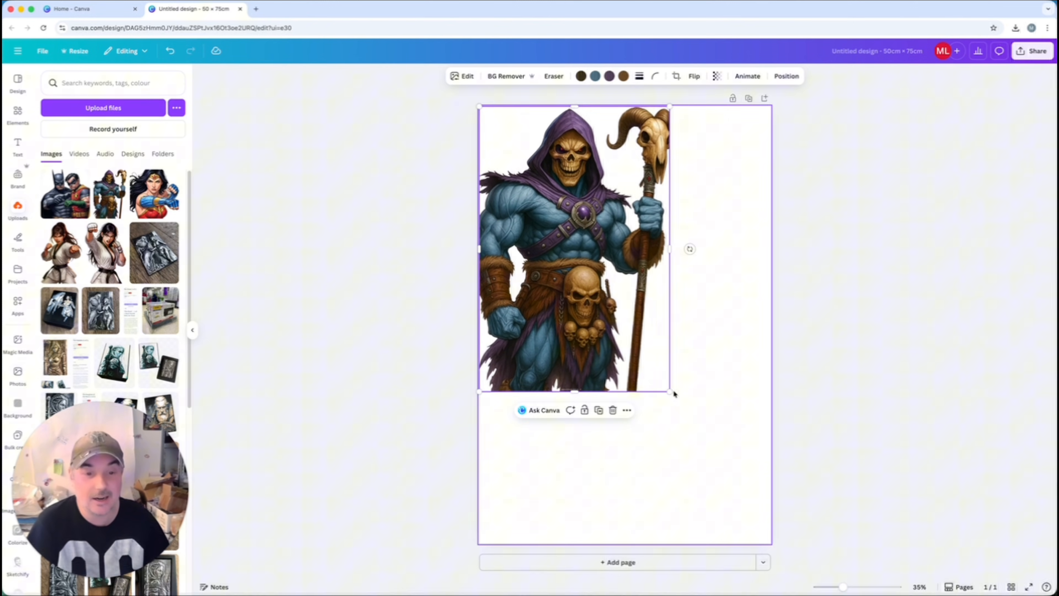
drag(674, 394, 767, 538)
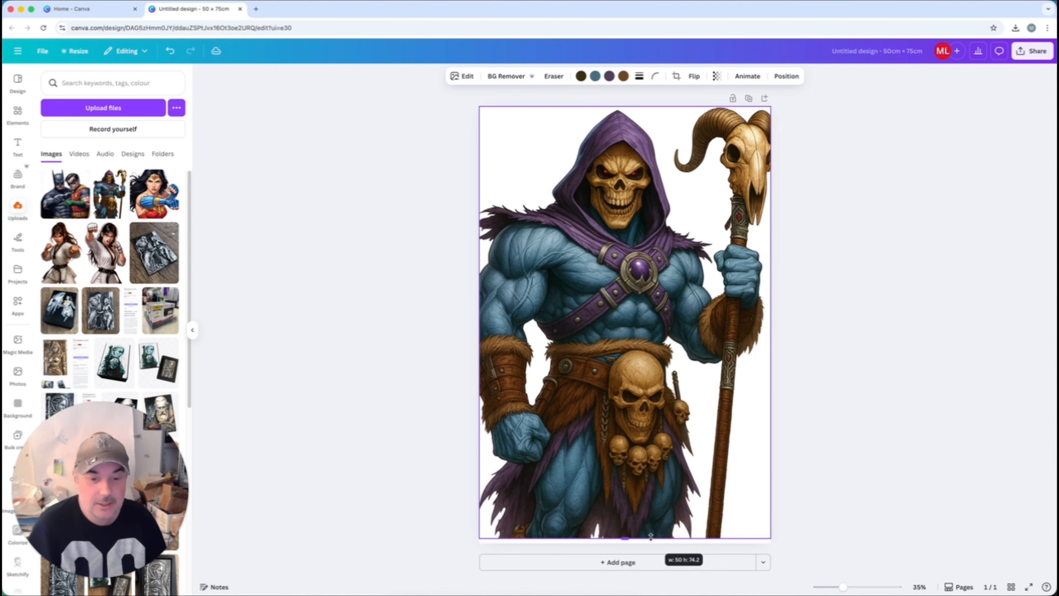
click(622, 321)
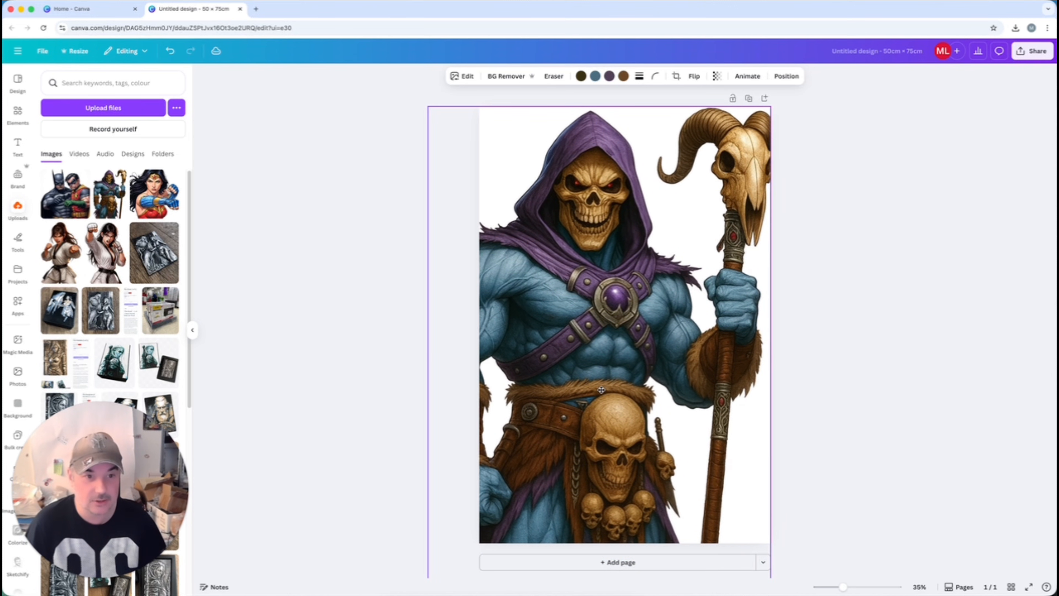
Step: Resize the Skeletor image to about 57 × 85 cm so it covers the page edges, checking the fit
click(826, 419)
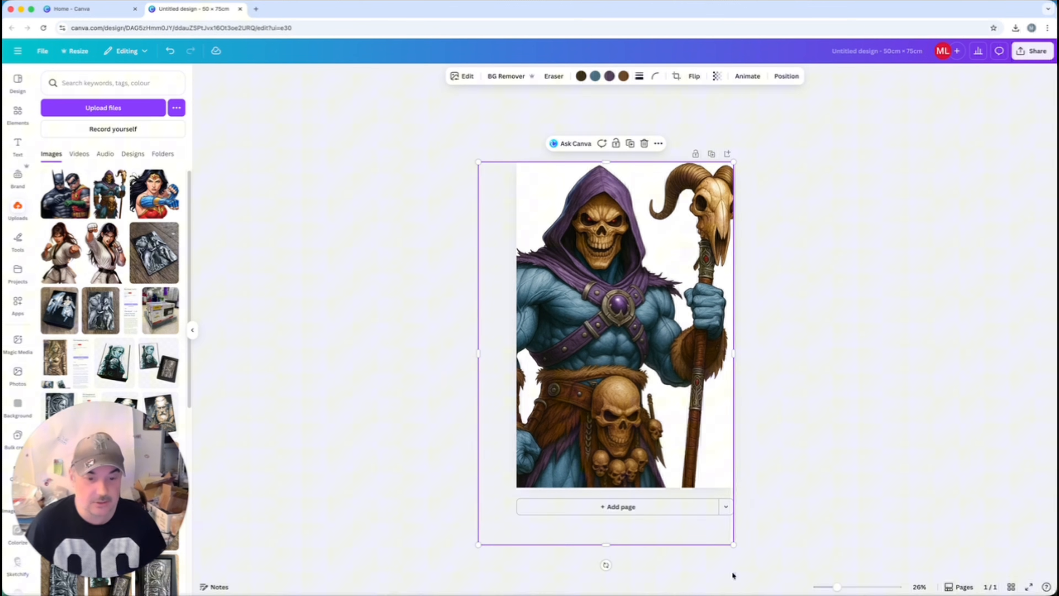
drag(478, 545, 482, 540)
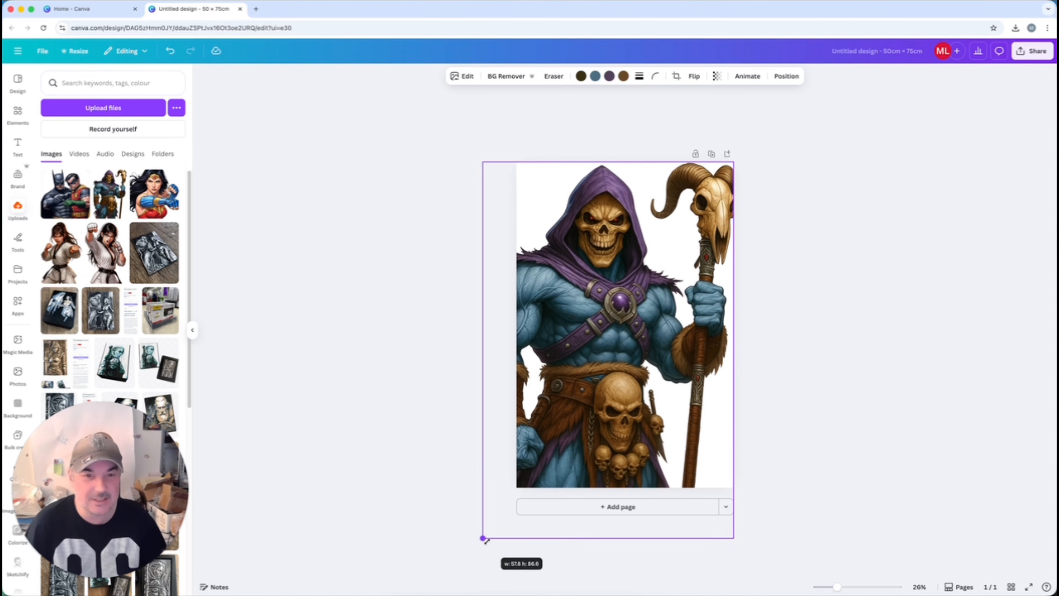
drag(482, 538, 487, 533)
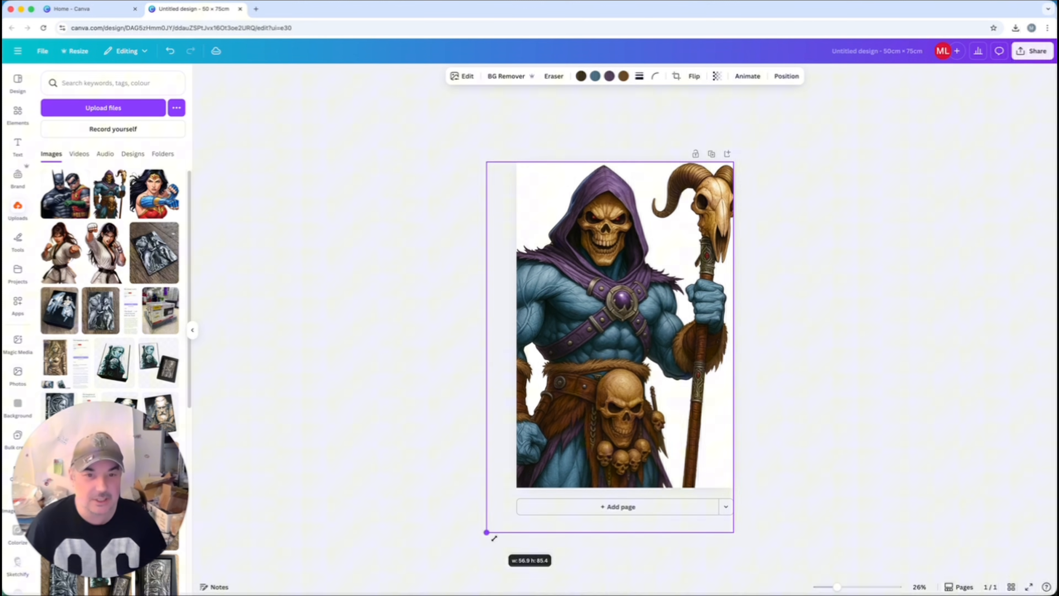
click(622, 328)
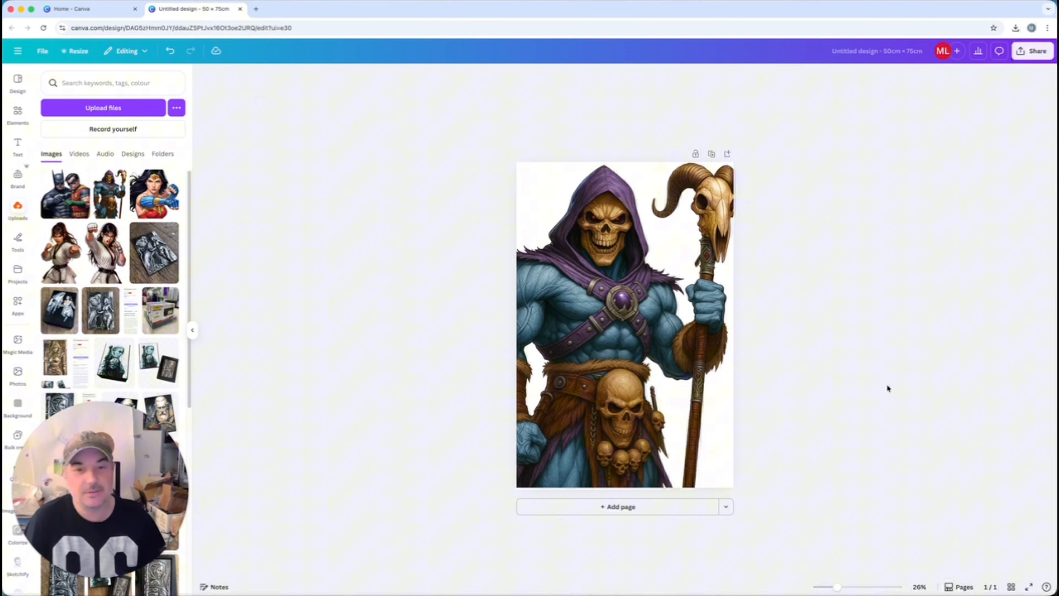
click(622, 325)
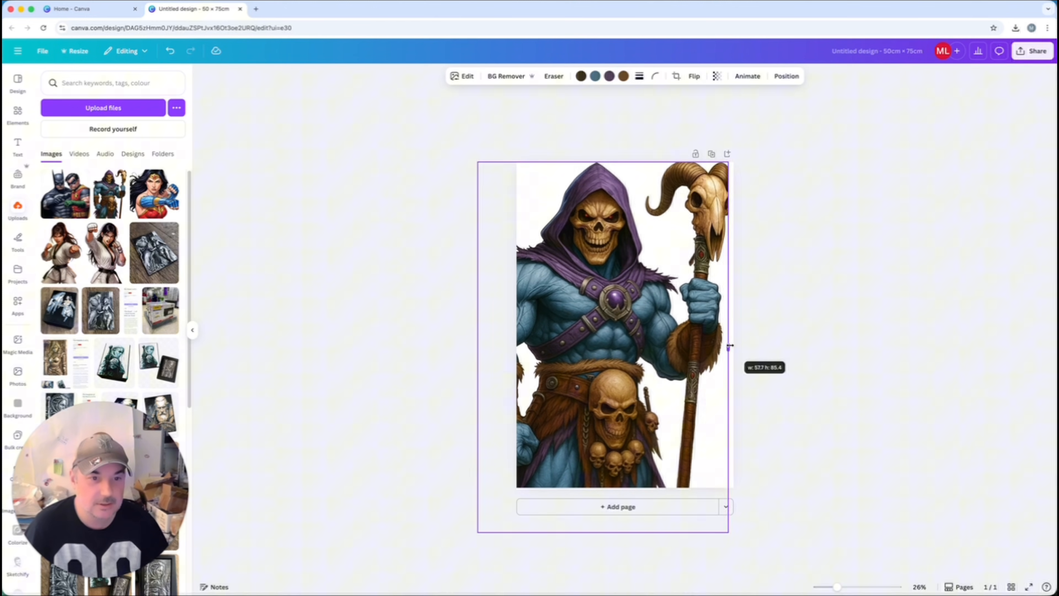
click(847, 342)
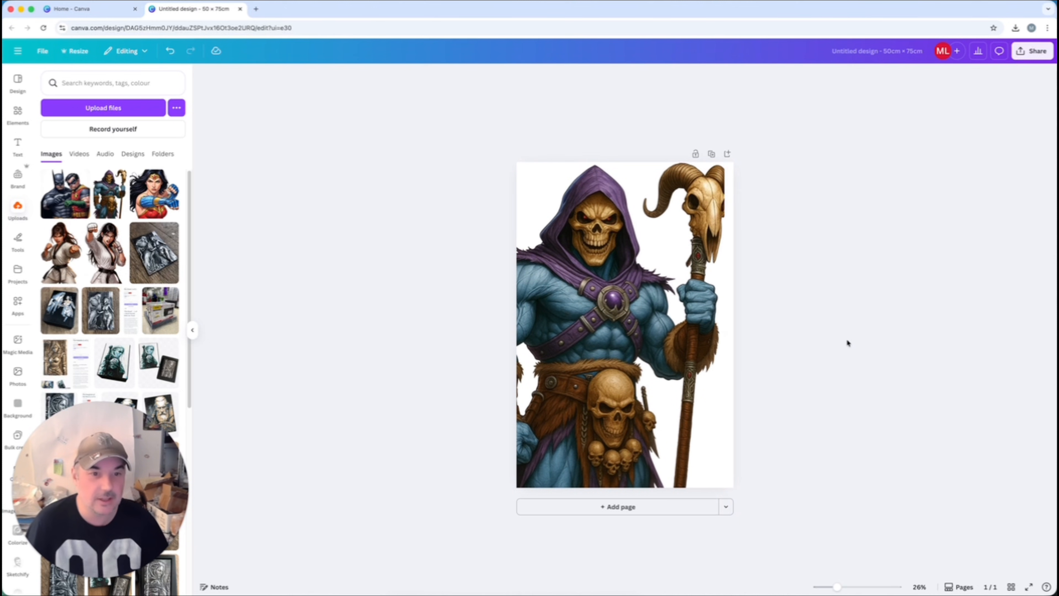
click(623, 324)
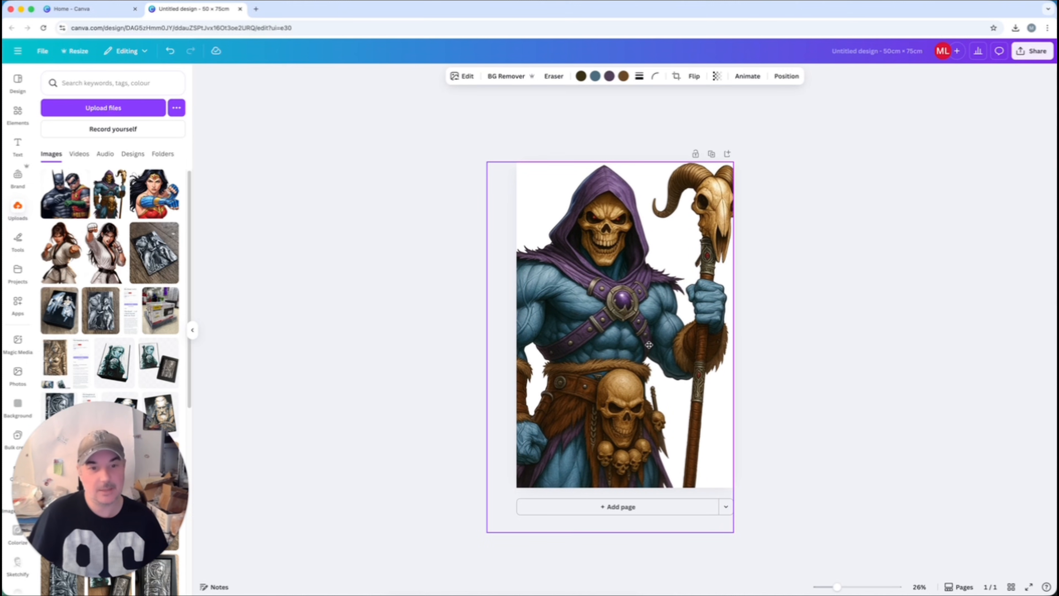
click(852, 349)
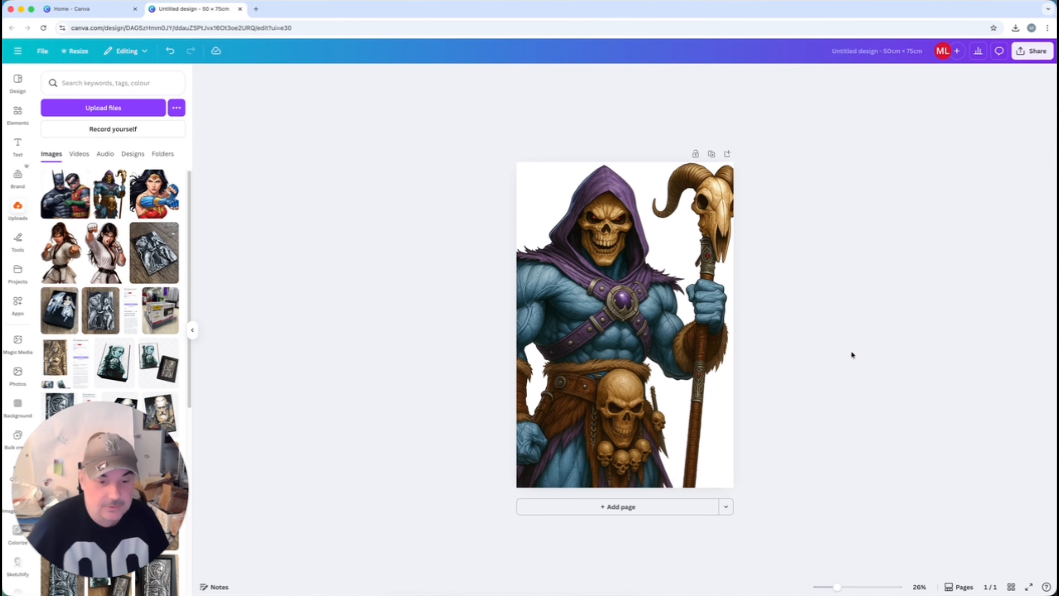
drag(837, 586, 858, 586)
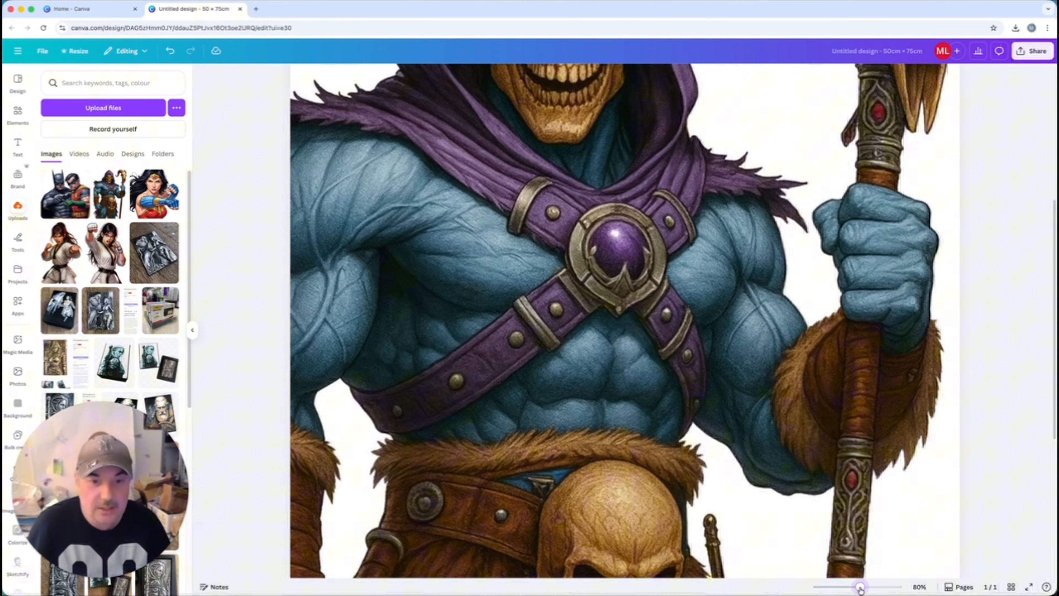
drag(858, 586, 850, 586)
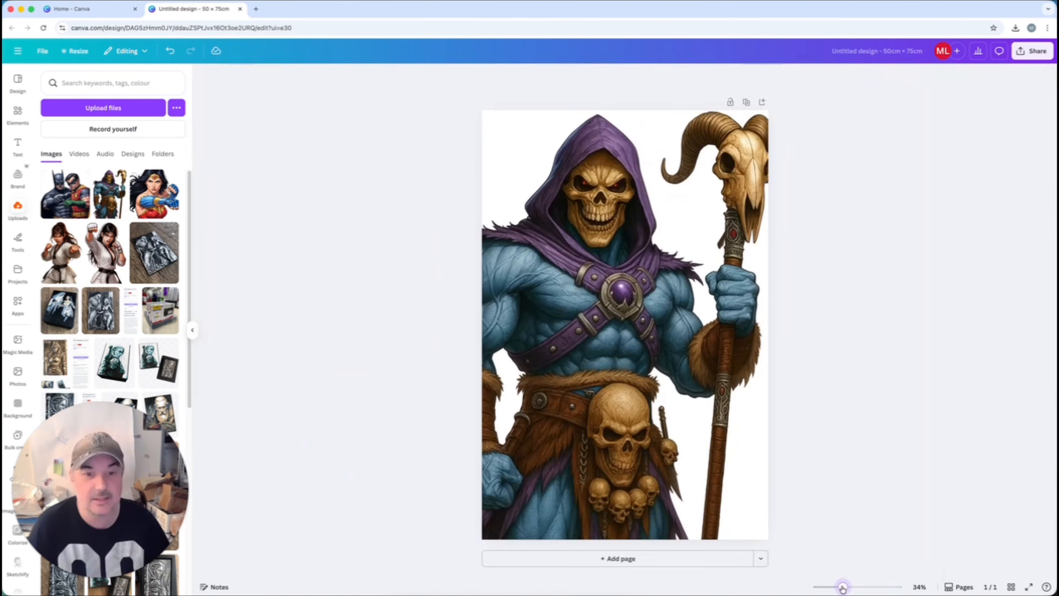
drag(843, 586, 837, 586)
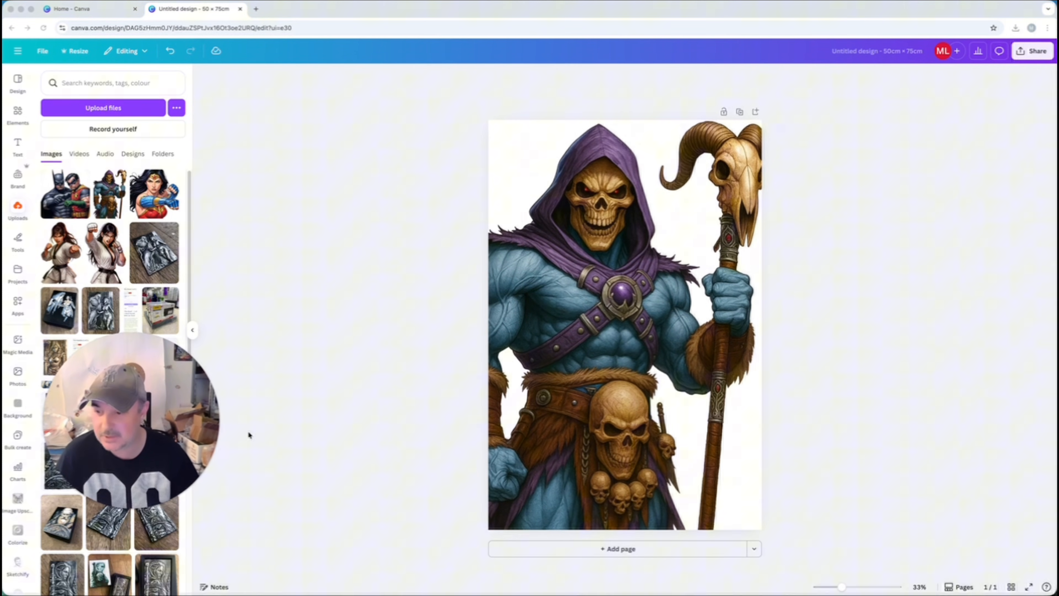
click(622, 324)
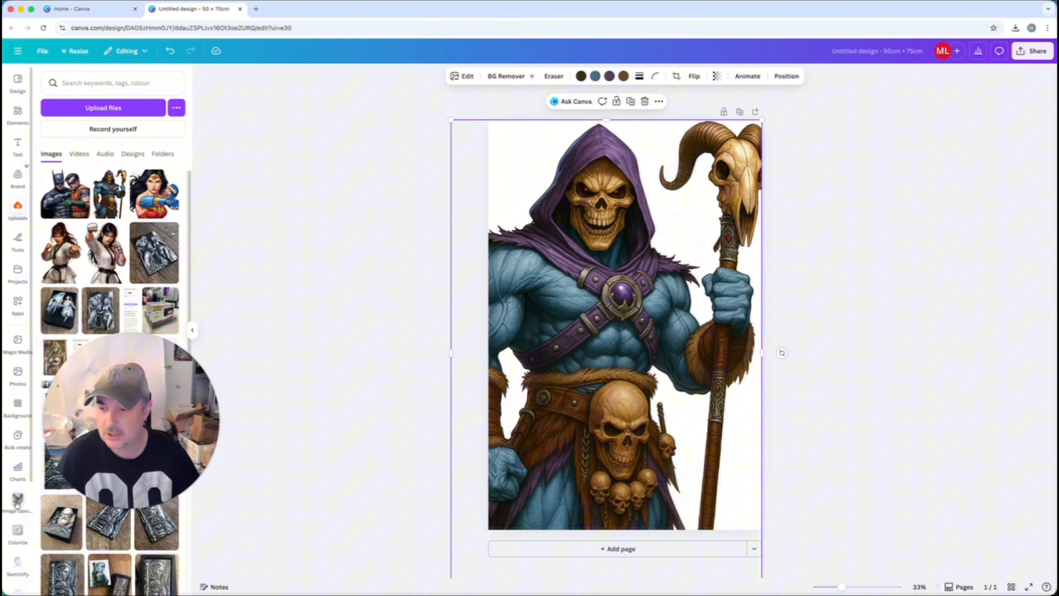
Step: Upscale the Skeletor image 4x with Image Upscaler and replace the original with it
click(17, 500)
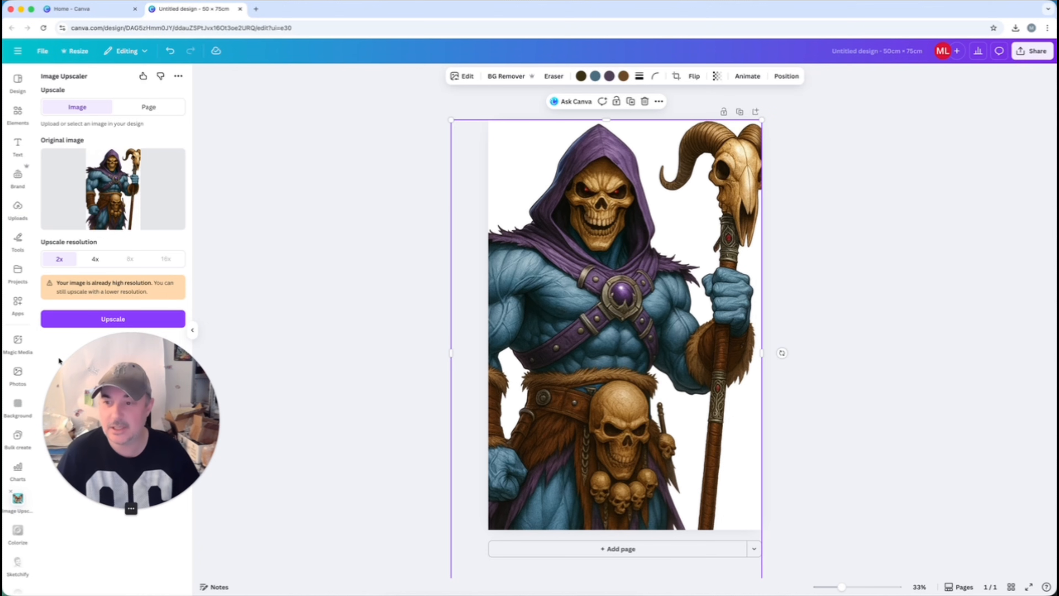
click(95, 259)
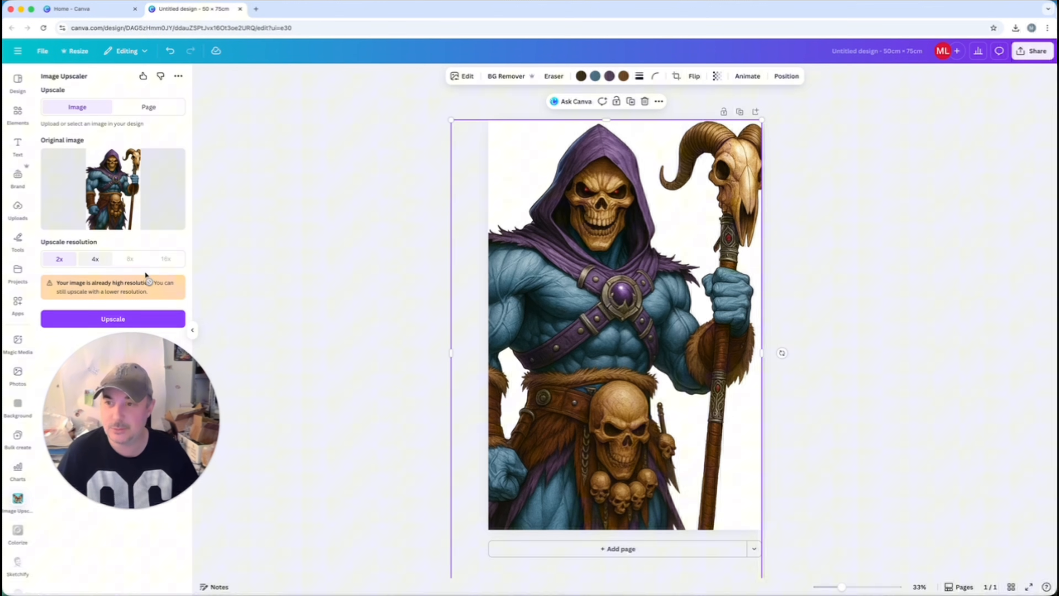
click(96, 259)
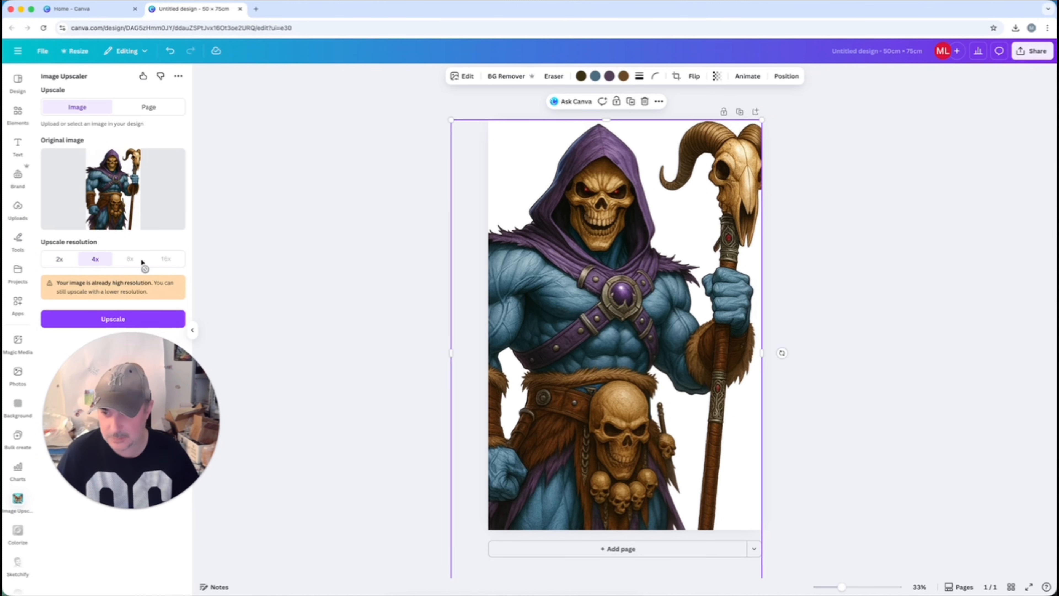
click(113, 318)
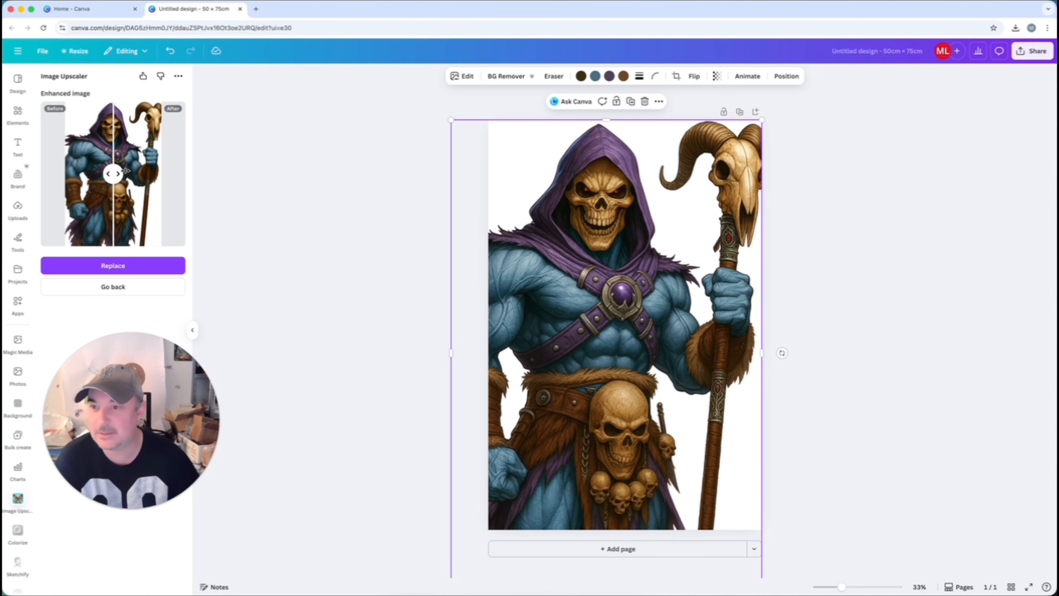
drag(118, 174, 96, 174)
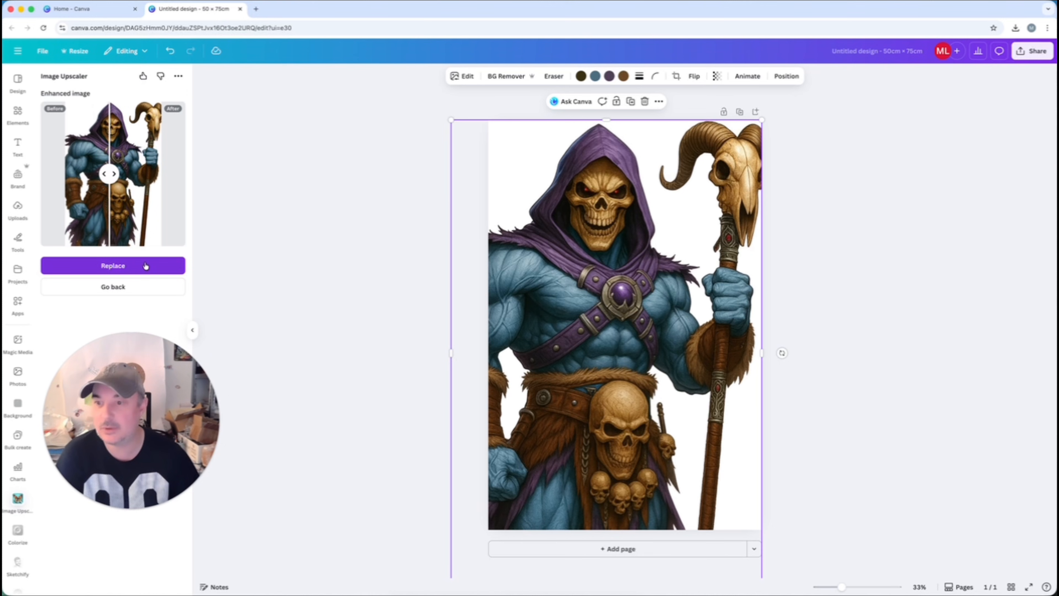
click(113, 265)
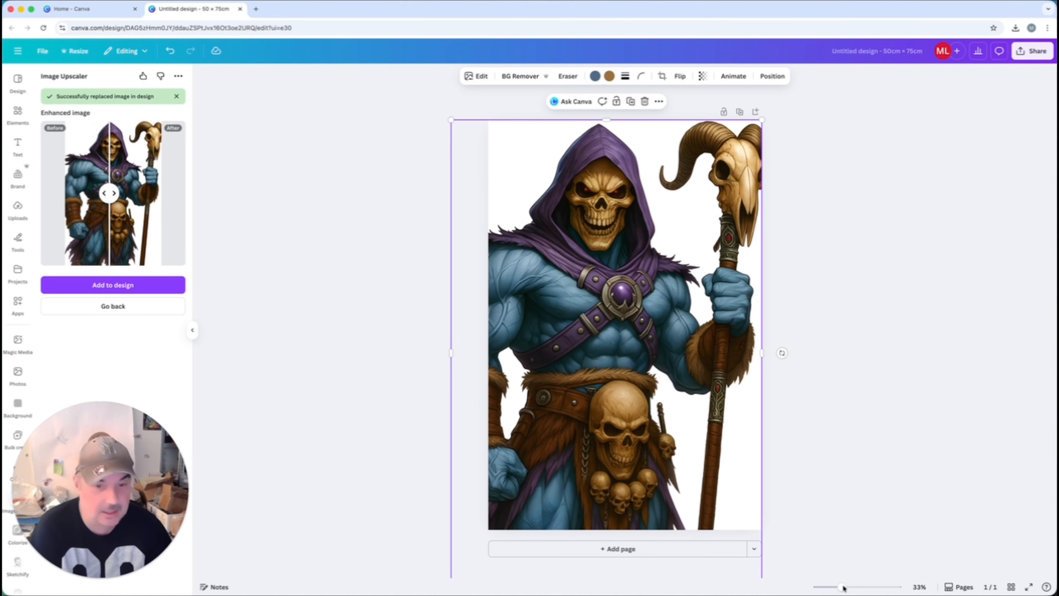
Step: Download the Skeletor design as a PNG and remove the image from the page
drag(839, 586, 867, 586)
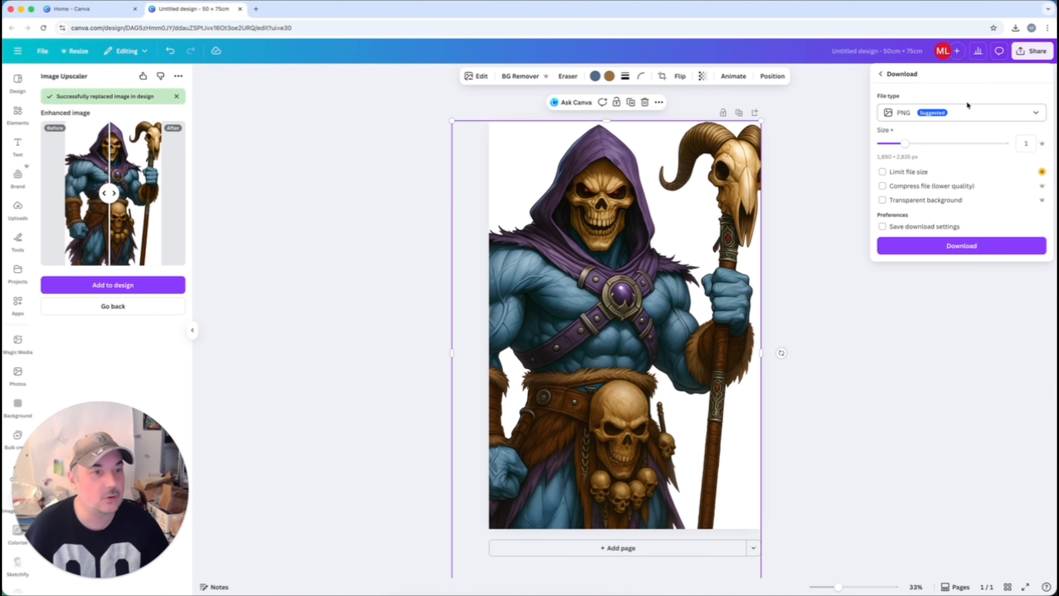
click(960, 245)
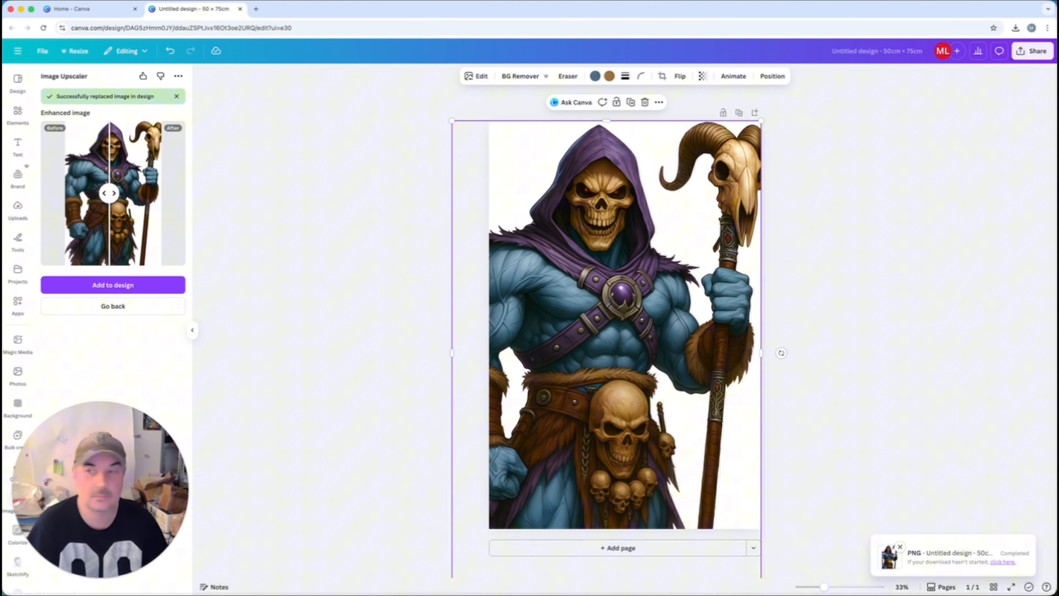
click(384, 246)
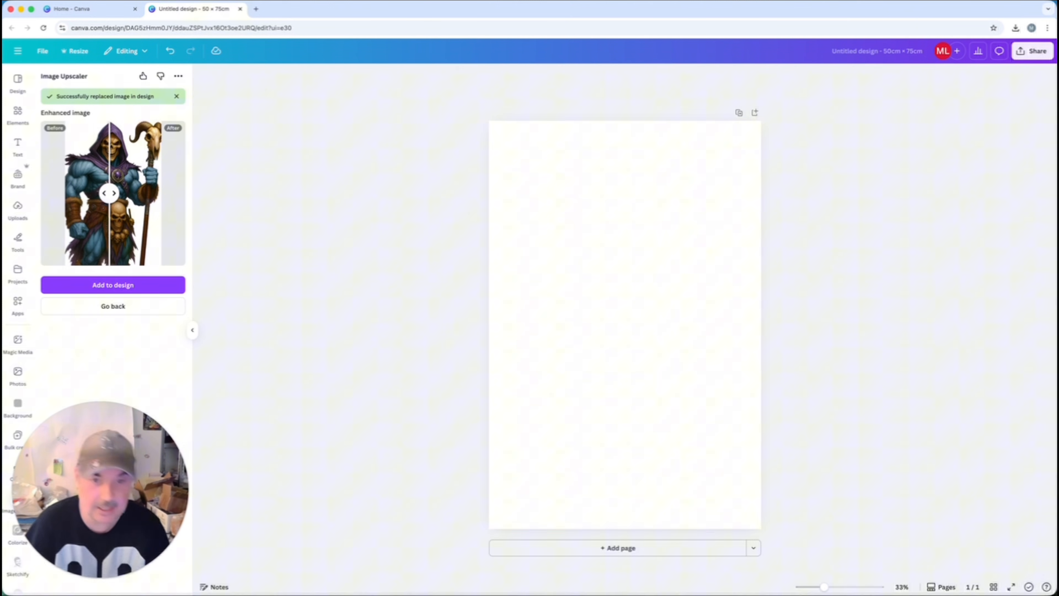
Step: Add the Batman and Robin image from Uploads and enlarge it to the page height
click(113, 307)
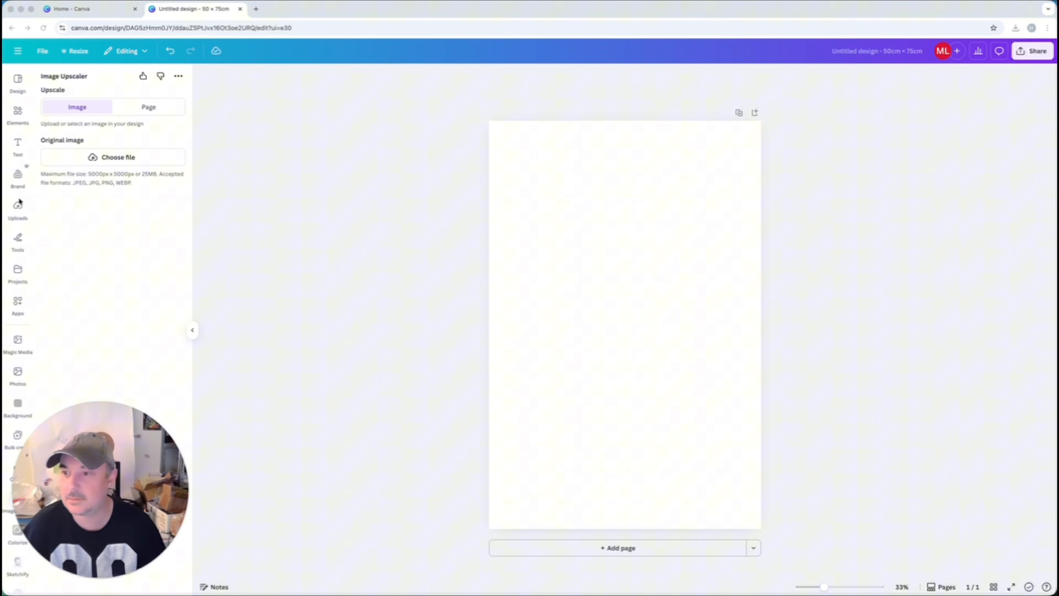
click(18, 211)
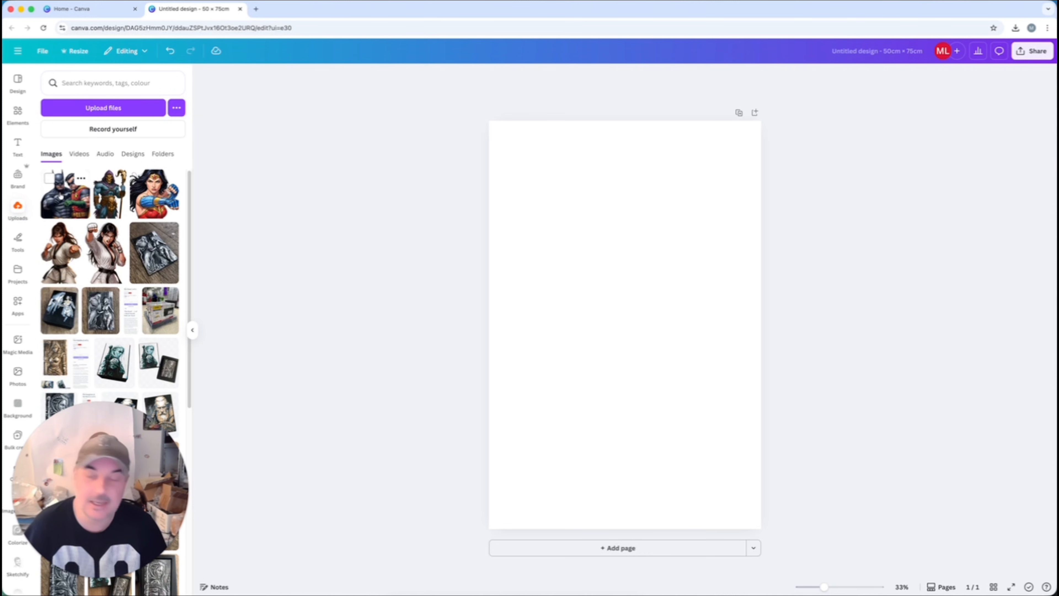
click(66, 194)
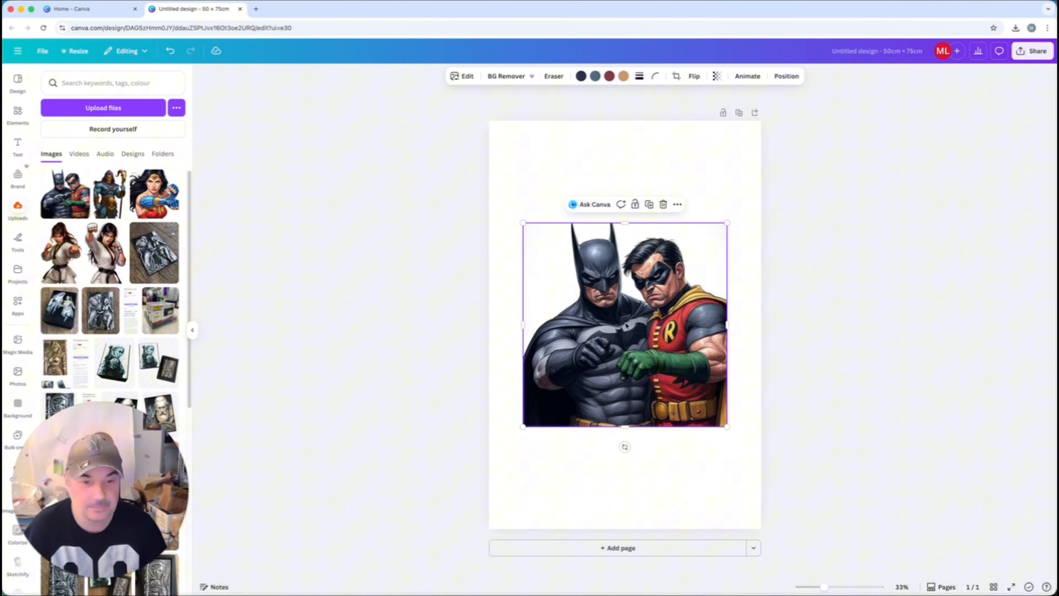
drag(625, 324, 574, 223)
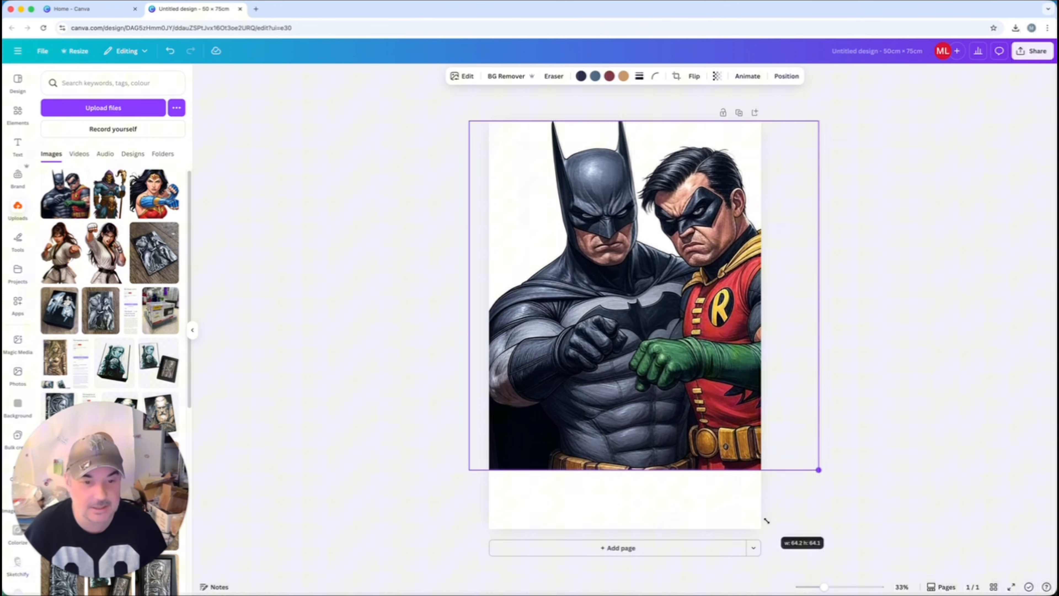
drag(818, 469, 876, 529)
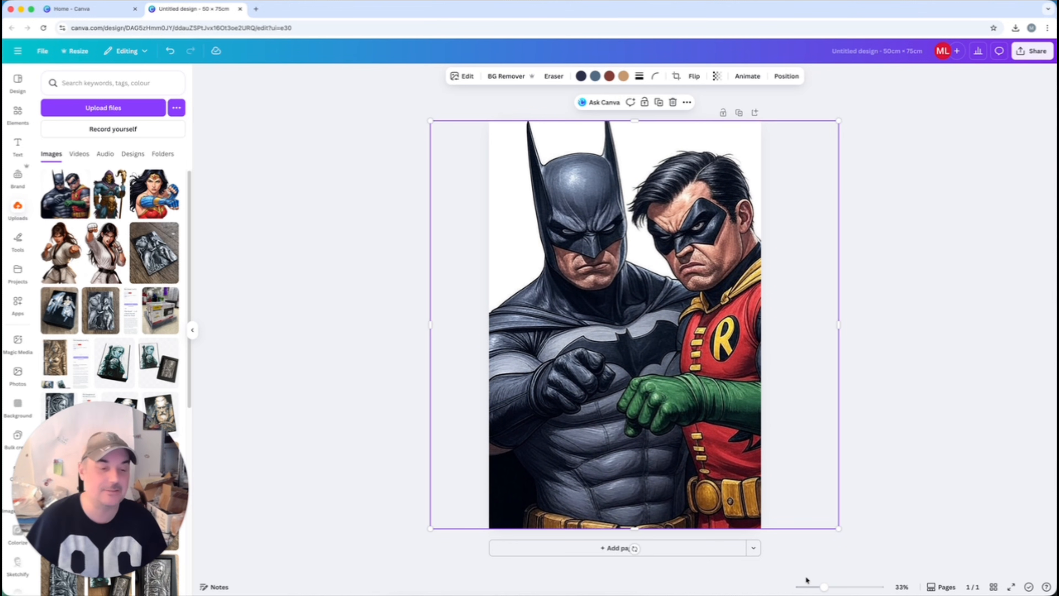
Step: Zoom out to check coverage and enlarge the Batman and Robin image a little further
drag(825, 586, 833, 586)
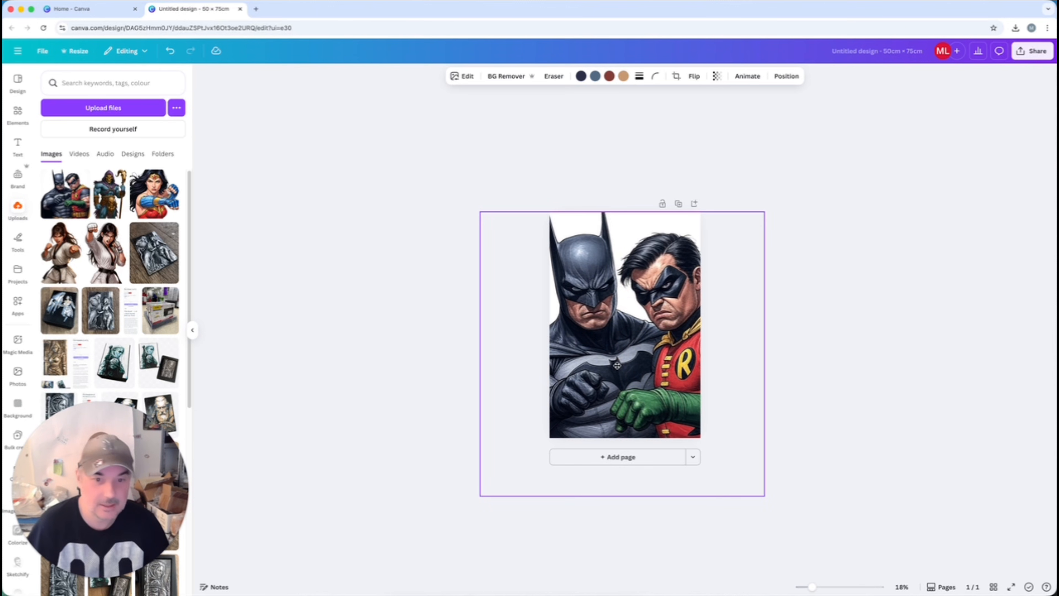
click(903, 382)
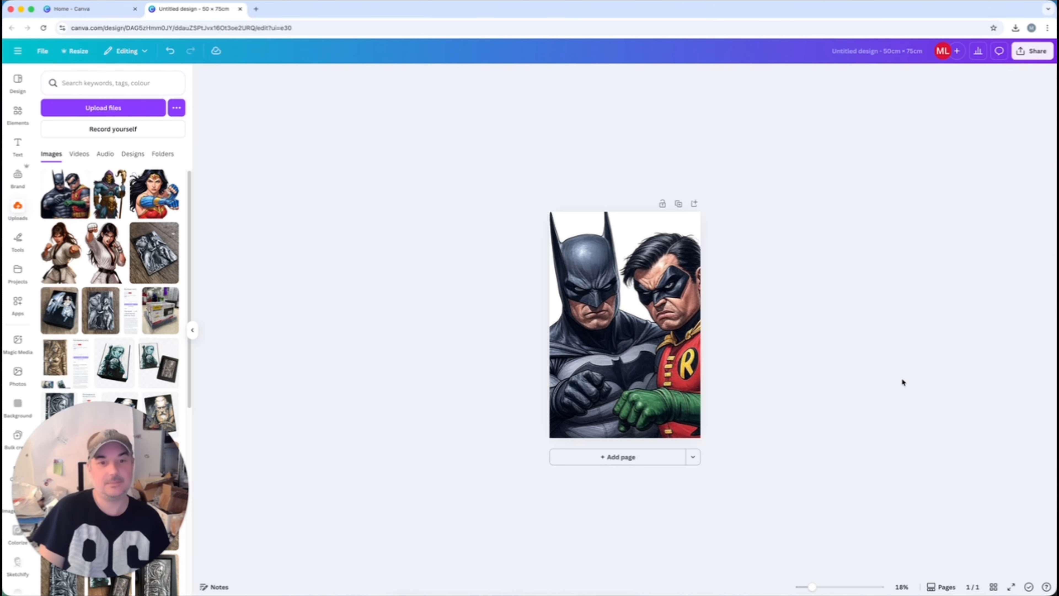
click(624, 325)
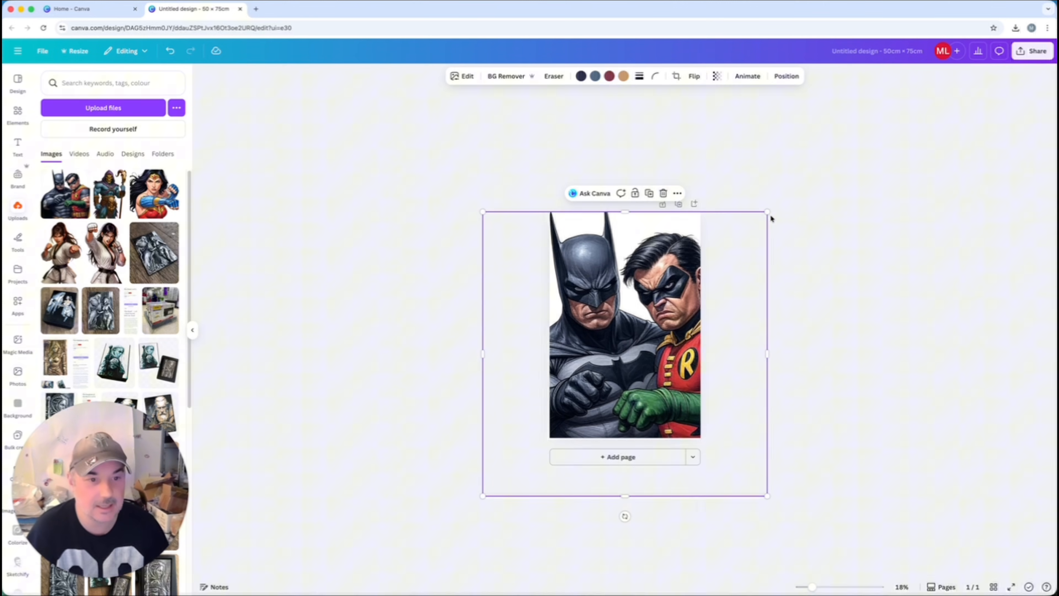
drag(768, 211, 768, 212)
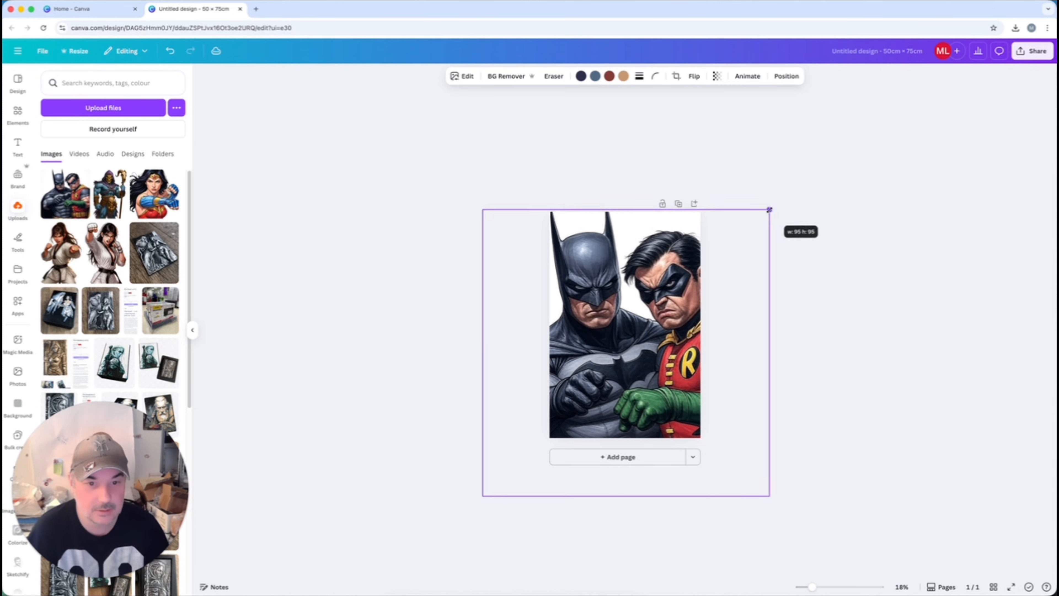
click(861, 273)
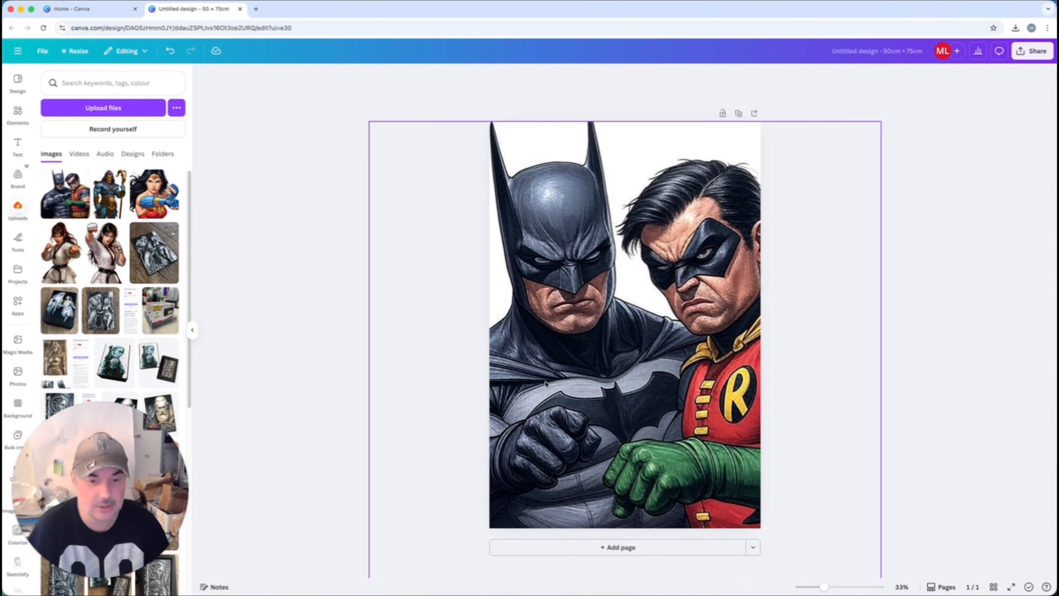
Step: Upscale the Batman and Robin image, replace the original and inspect the detail
click(625, 324)
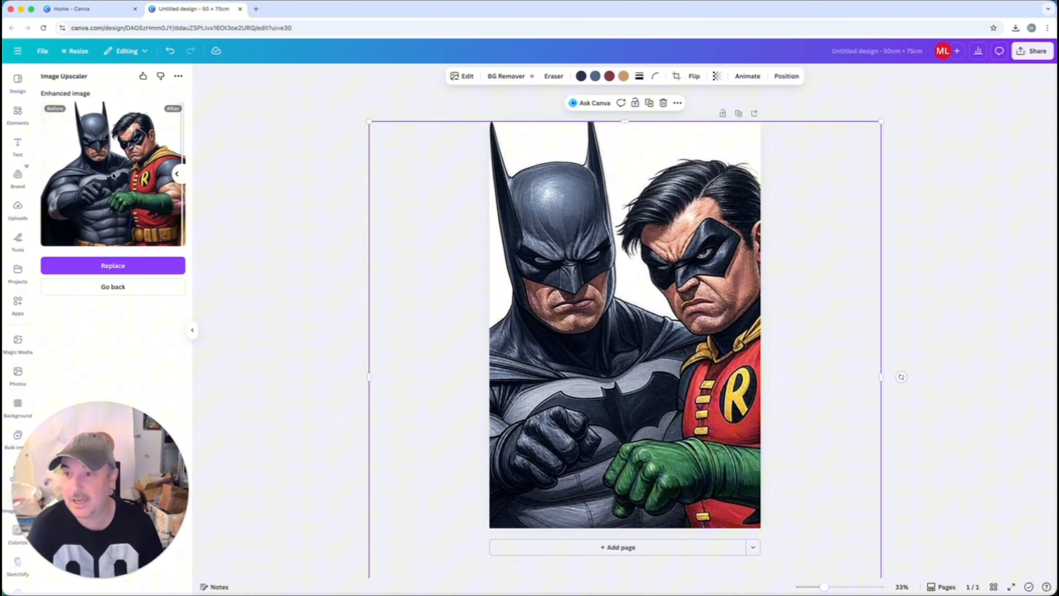
drag(177, 174, 113, 173)
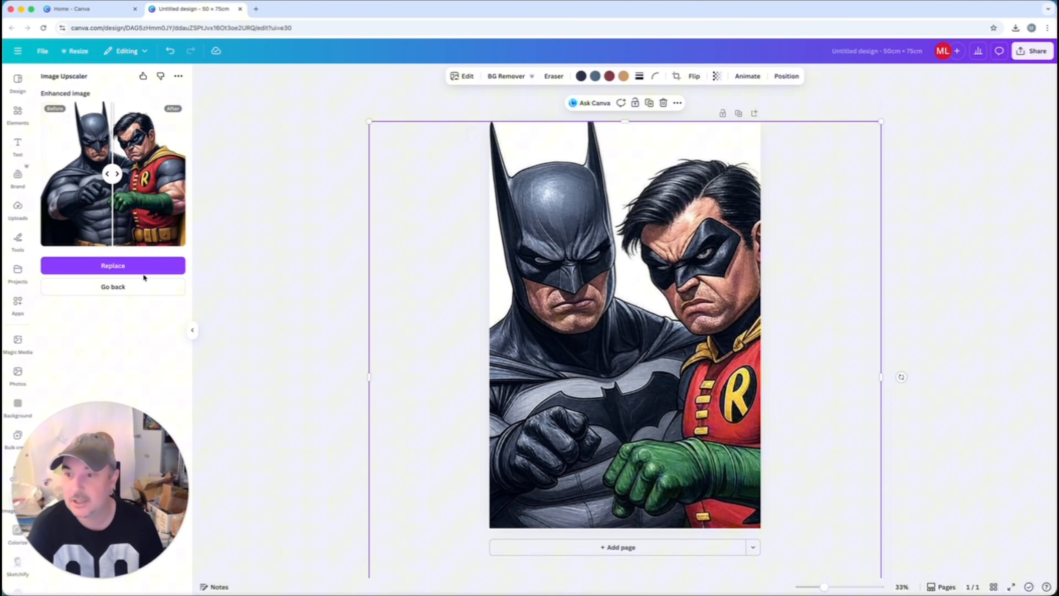
click(112, 265)
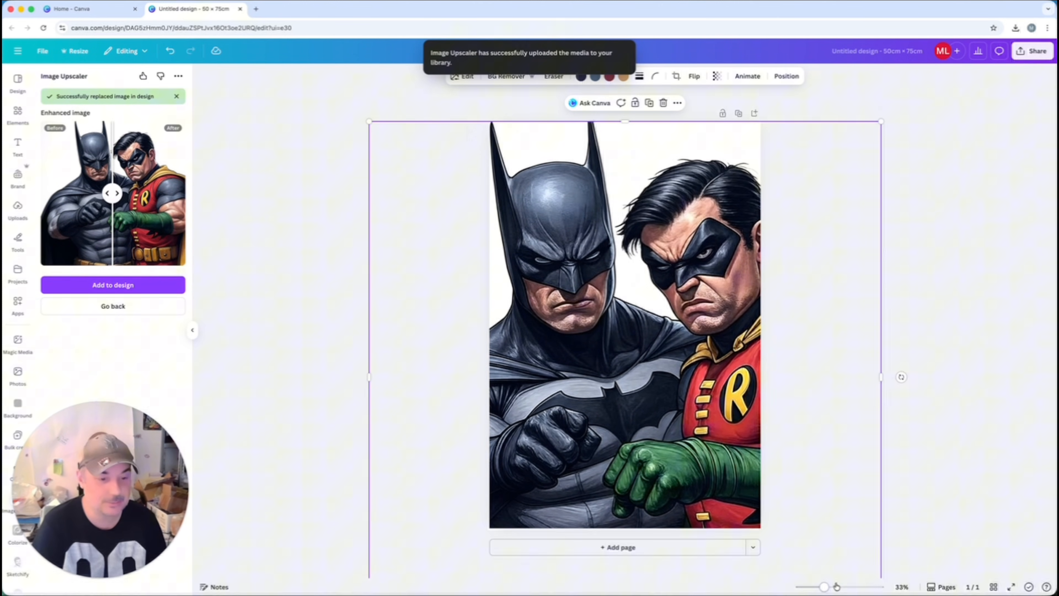
drag(824, 586, 843, 586)
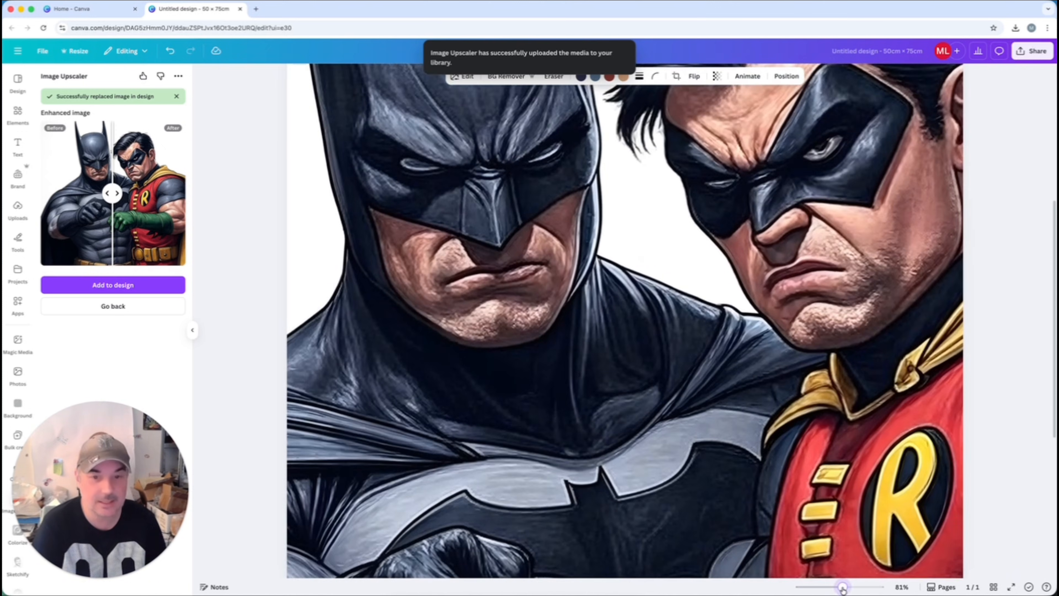
drag(843, 586, 830, 586)
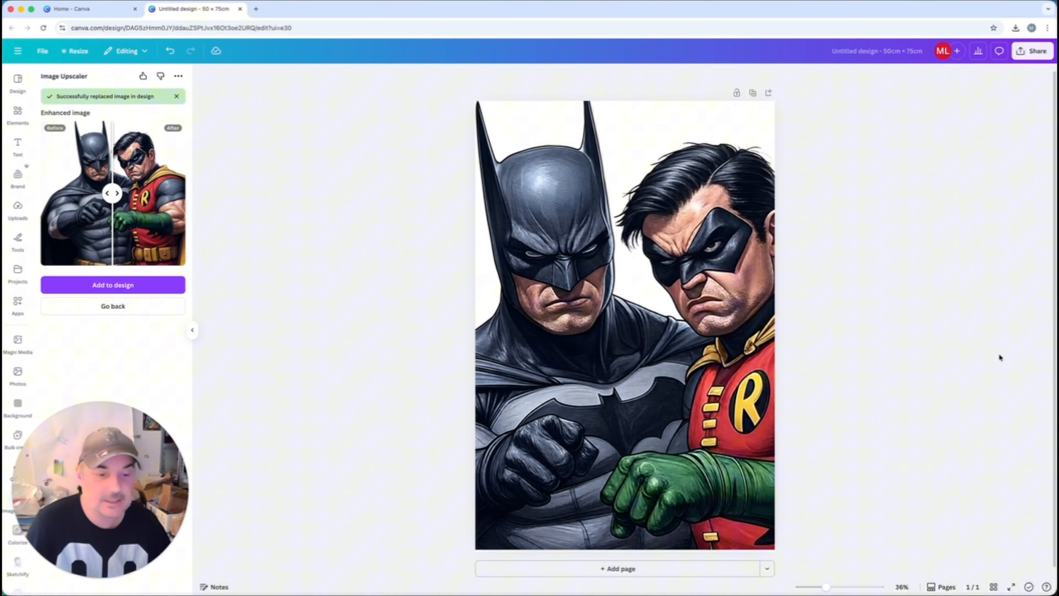
Step: Download the Batman and Robin design as a PNG and remove the image from the page
click(1035, 51)
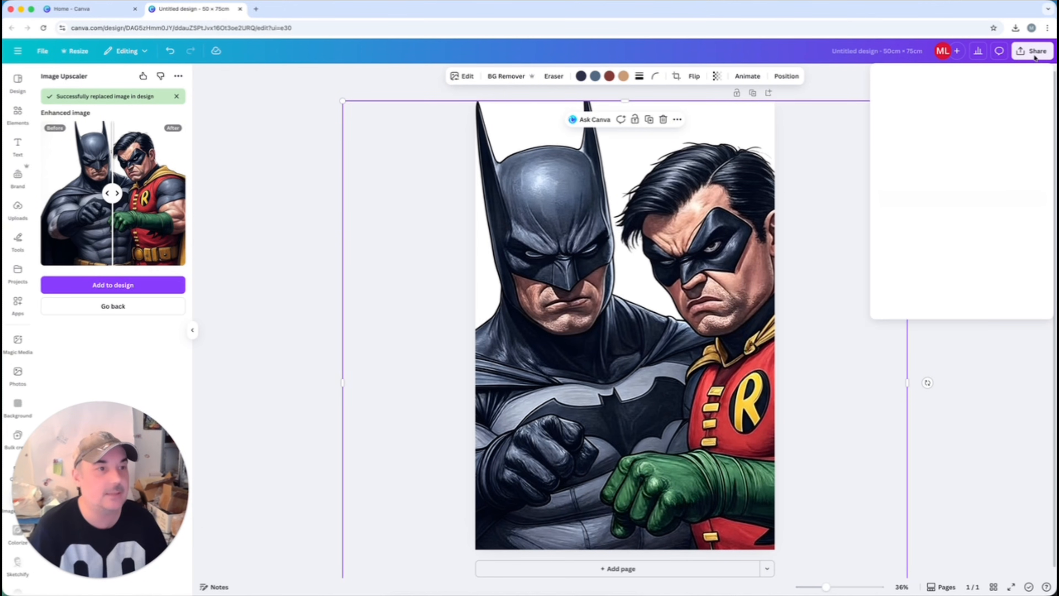
click(1036, 51)
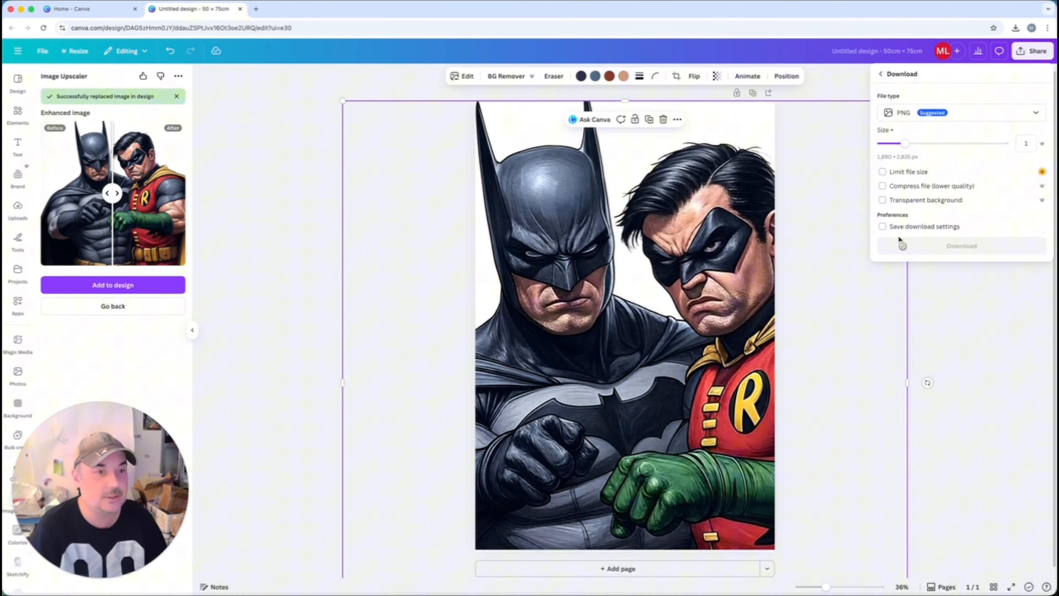
click(961, 245)
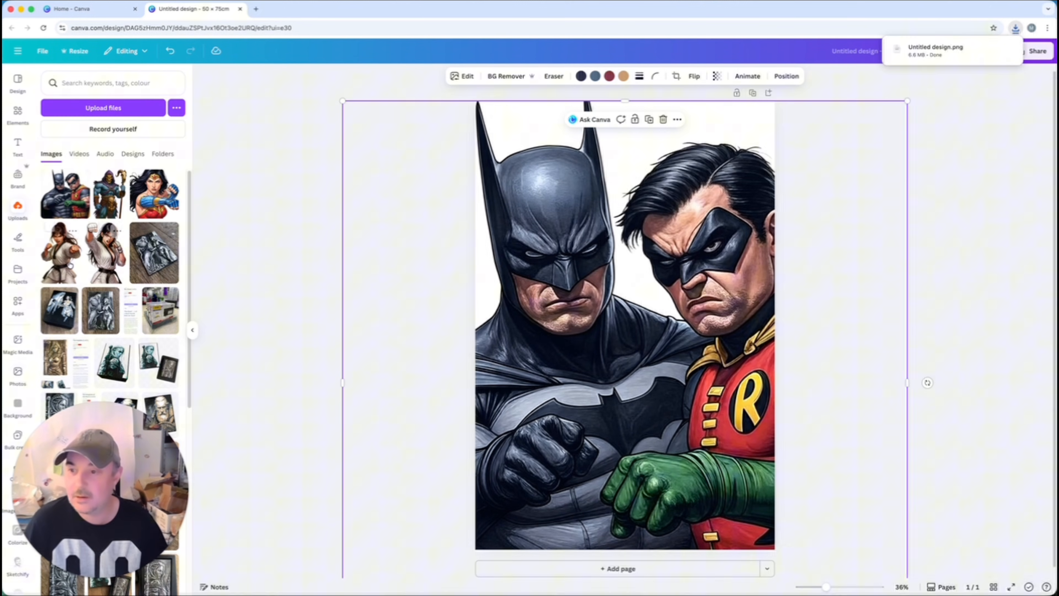
click(663, 119)
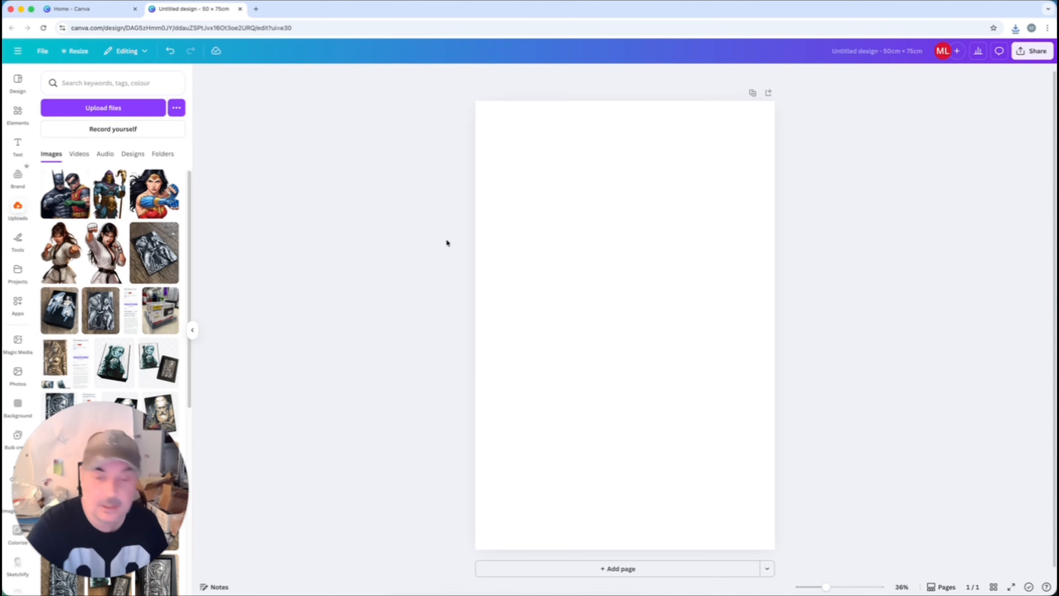
Step: Add the karate and Wonder Woman images, enlarge Wonder Woman to page height, then switch to SculptOK
click(60, 253)
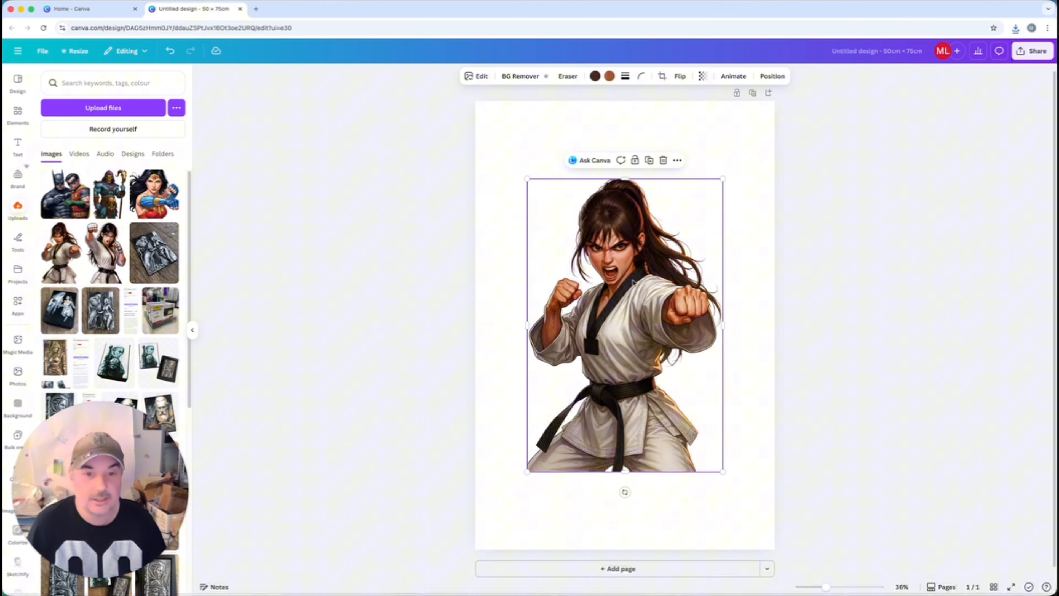
drag(624, 325, 573, 246)
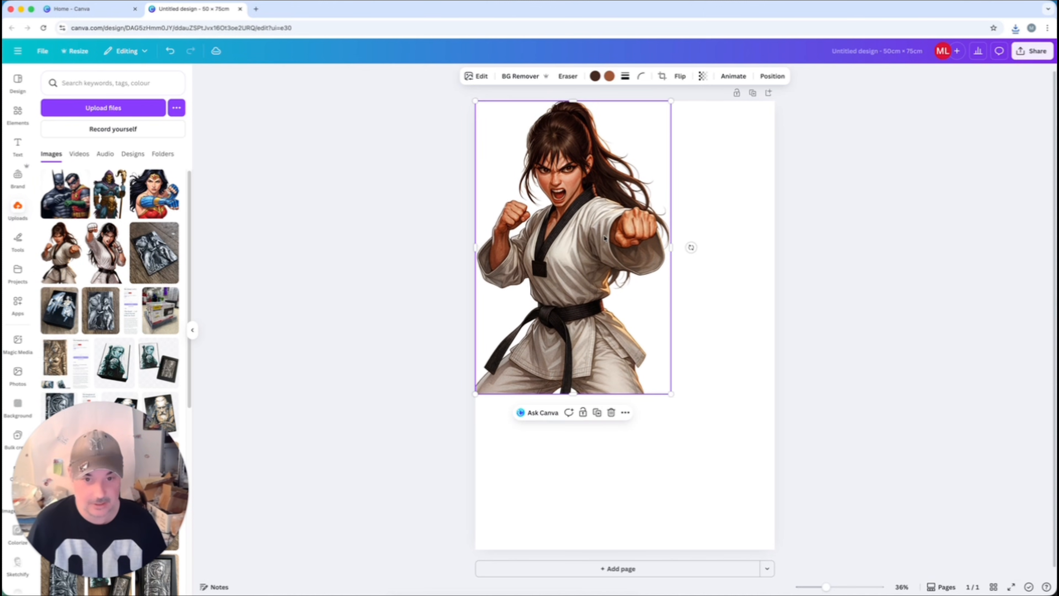
click(610, 412)
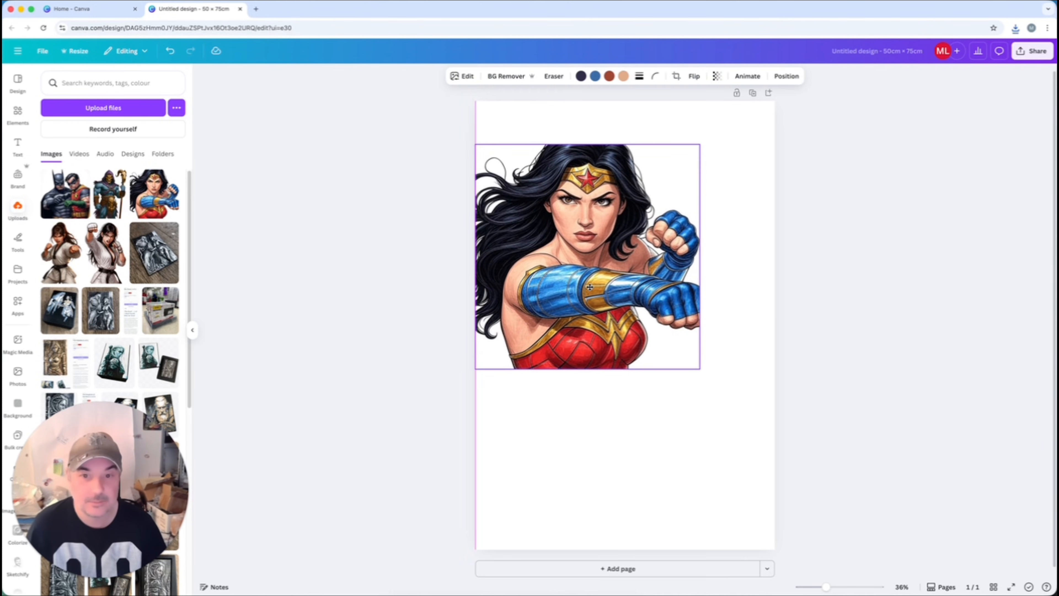
drag(701, 367, 905, 574)
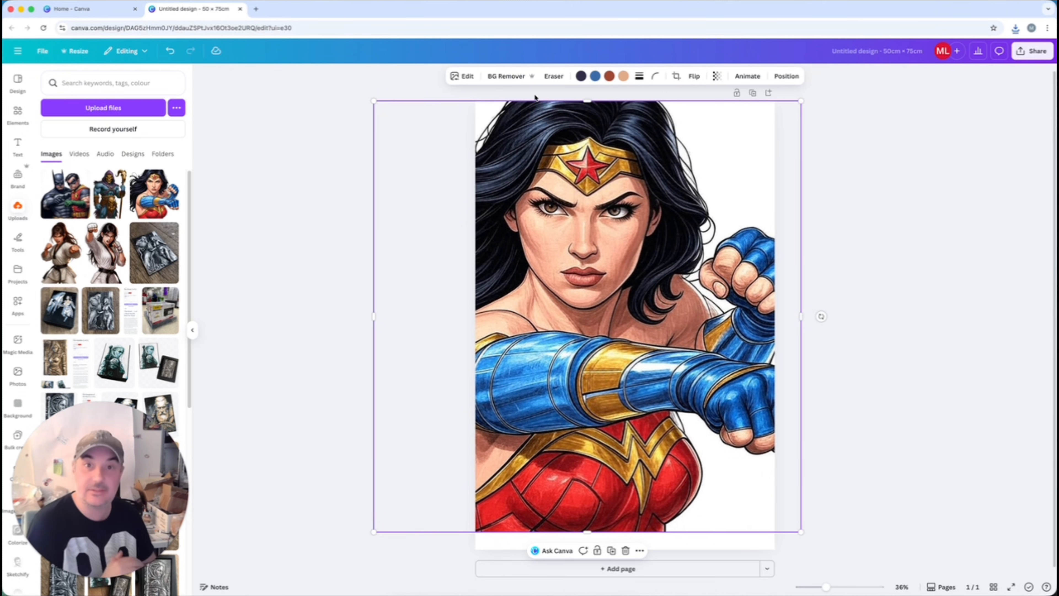
click(216, 9)
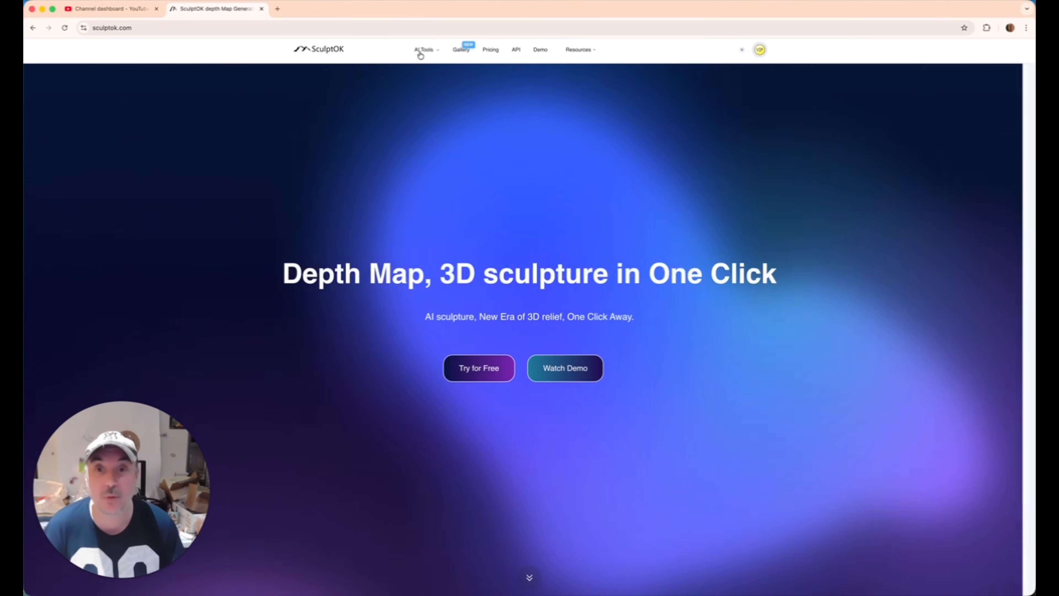
Step: Load 1.png into SculptOK's Depth Map tool as a color image and start generation with Draw
click(423, 49)
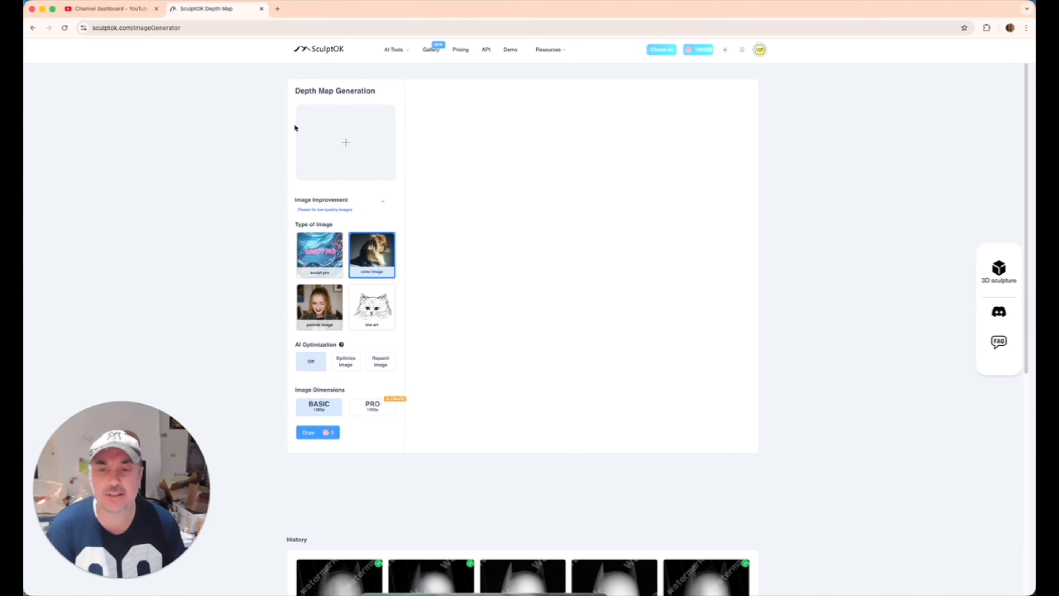
mouse_move(474, 277)
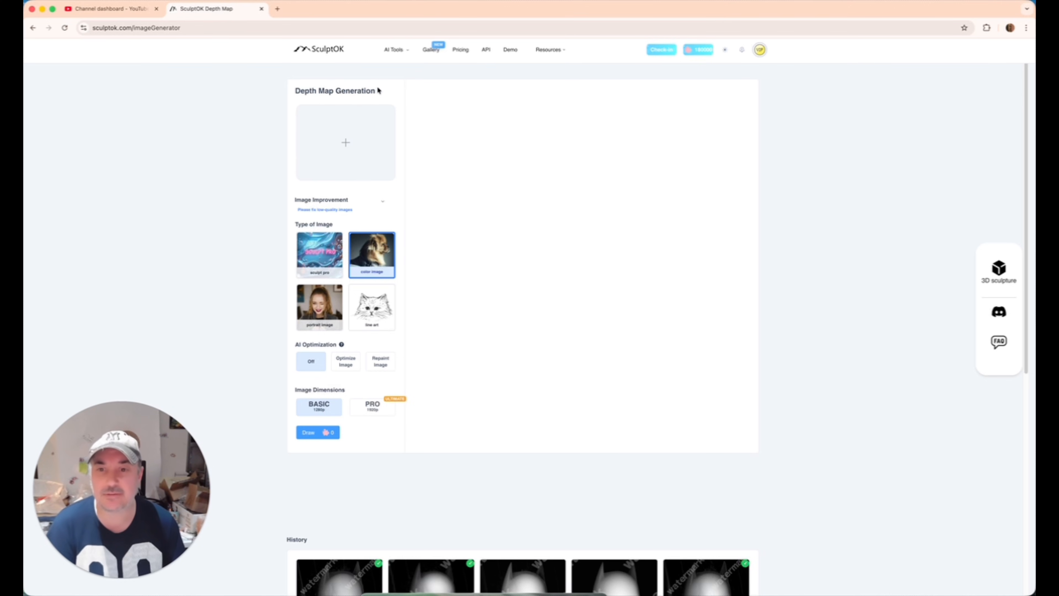
click(345, 142)
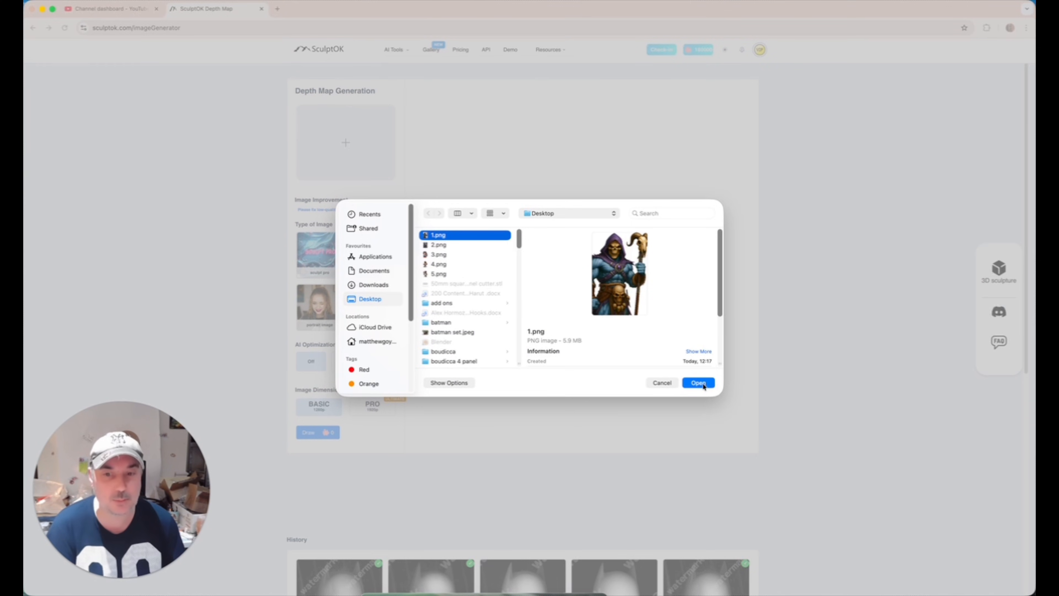
click(698, 383)
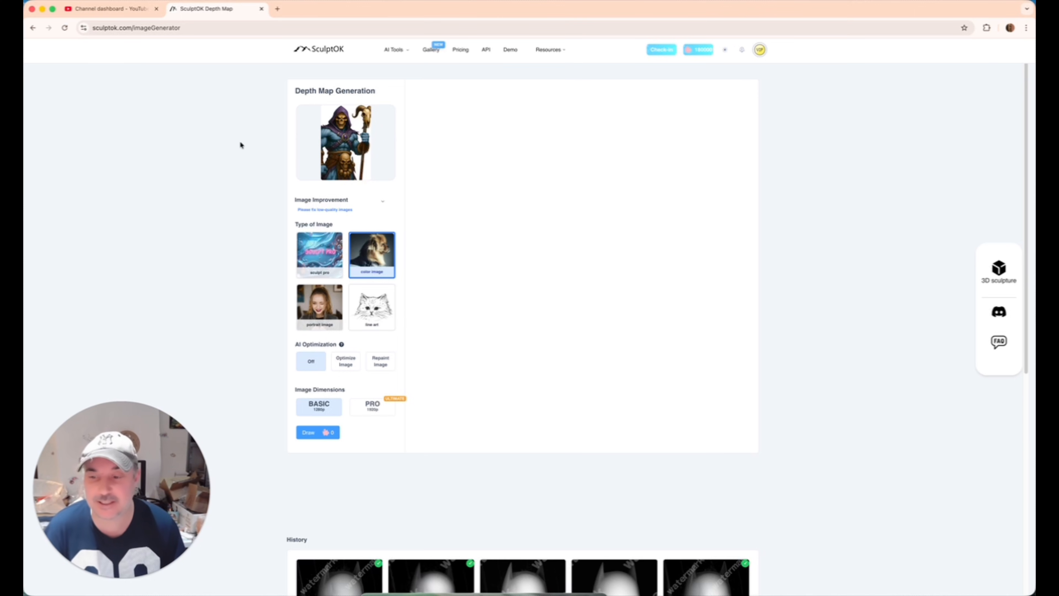
mouse_move(343, 123)
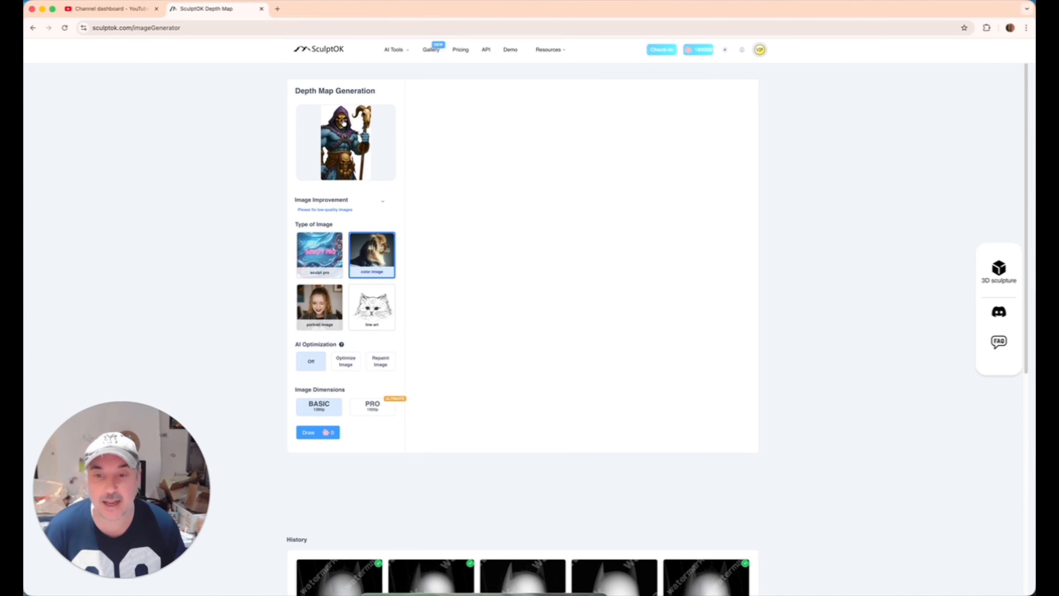
mouse_move(380, 314)
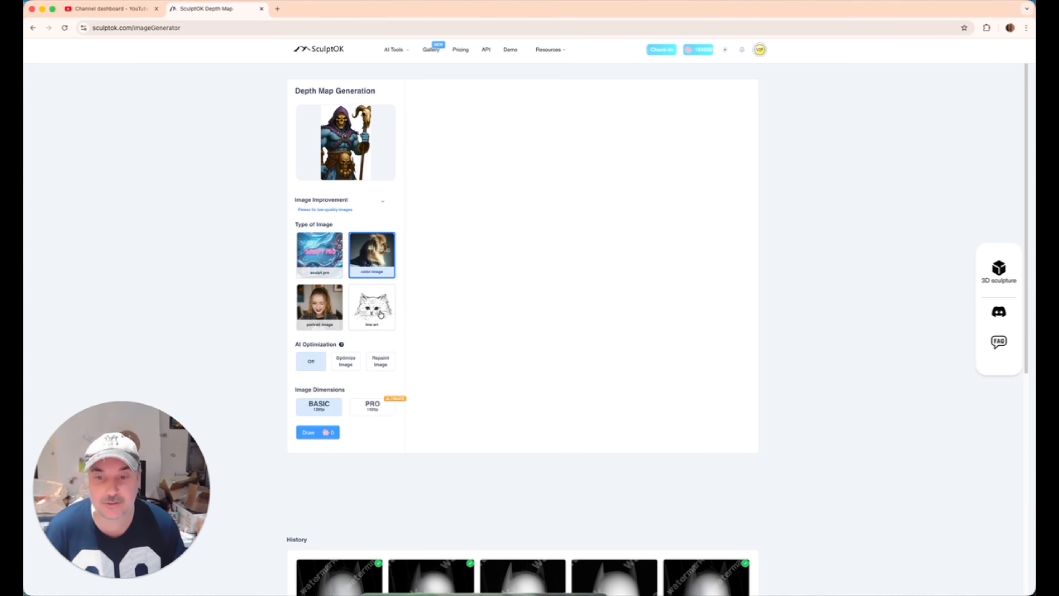
click(319, 306)
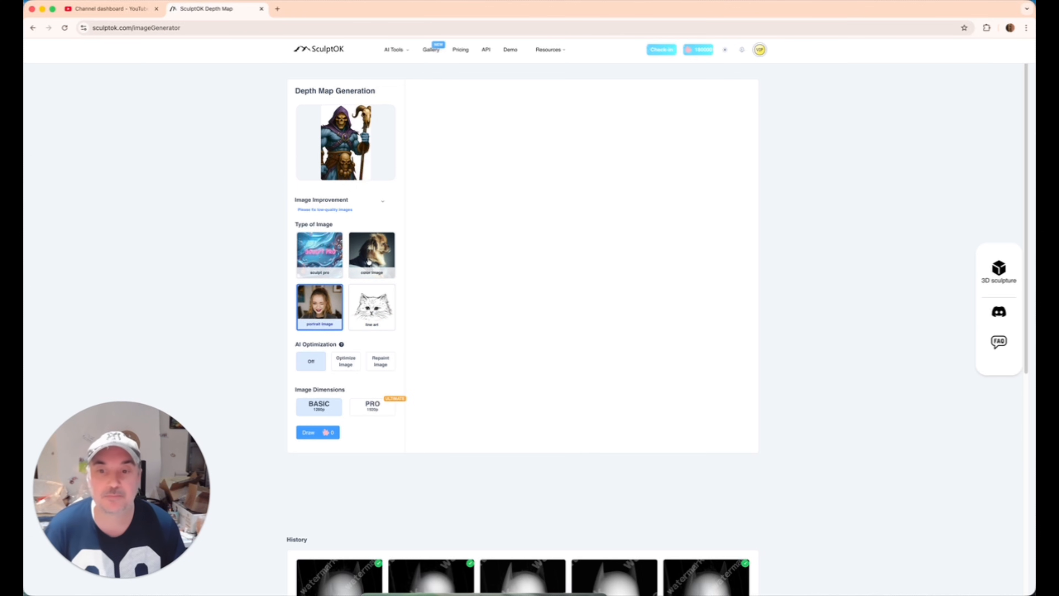
click(371, 255)
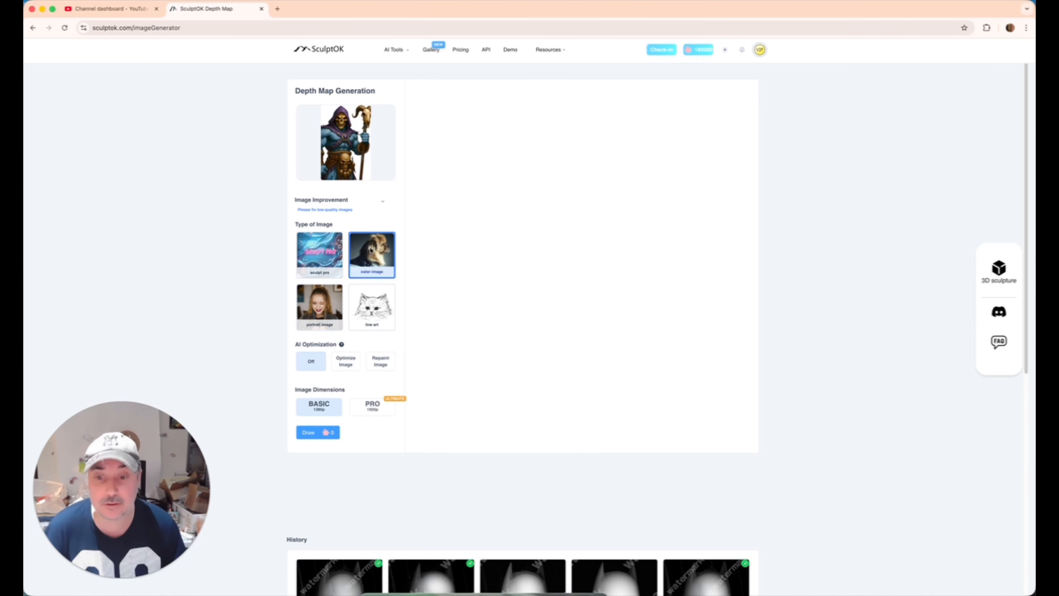
click(318, 432)
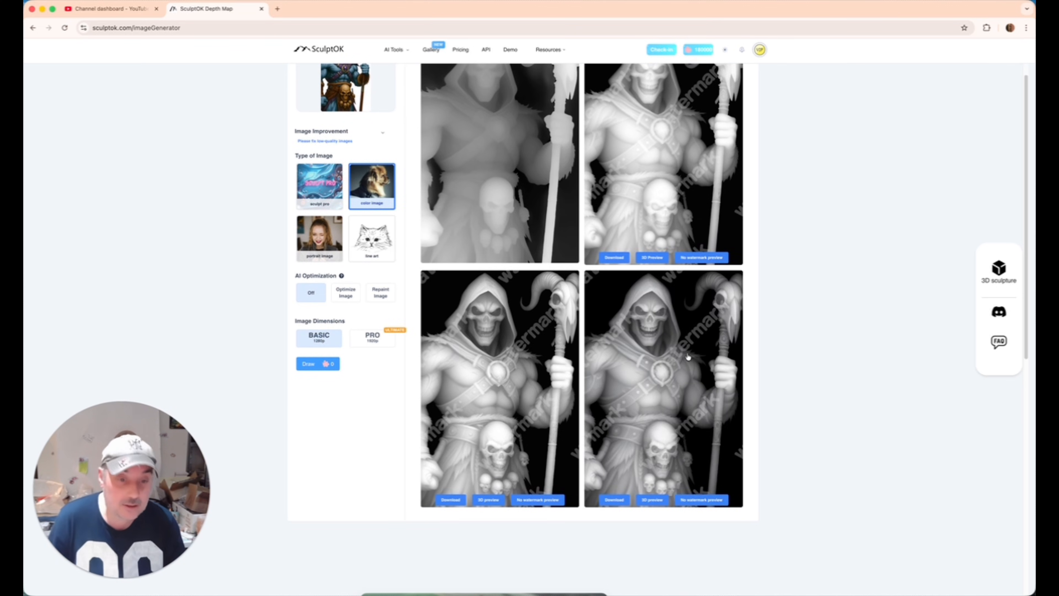
mouse_move(732, 415)
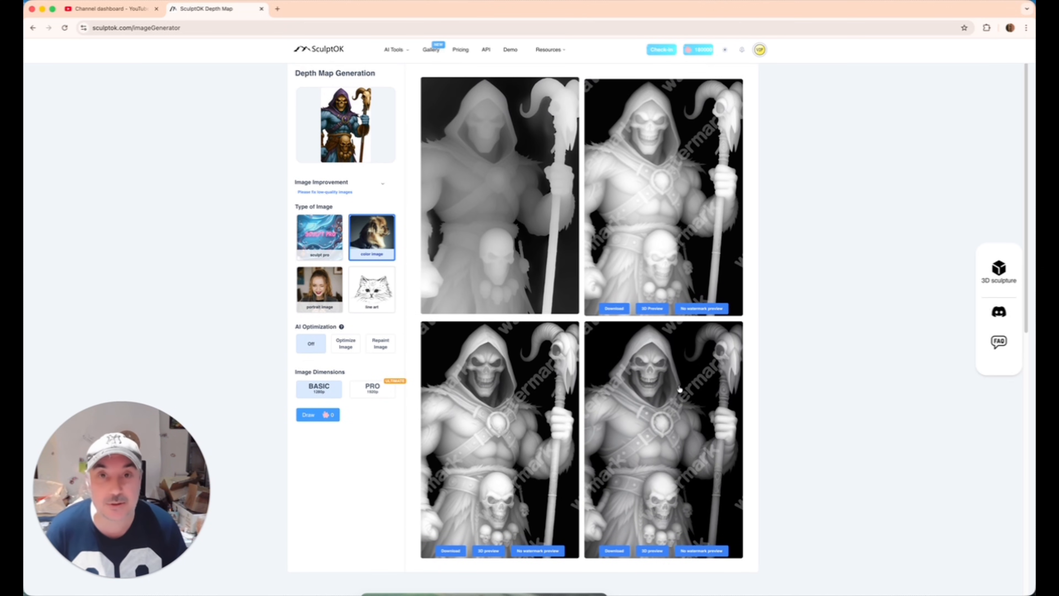
Step: Review the four Skeletor depth maps and request the watermark-free preview of the last one
scroll(down, 3)
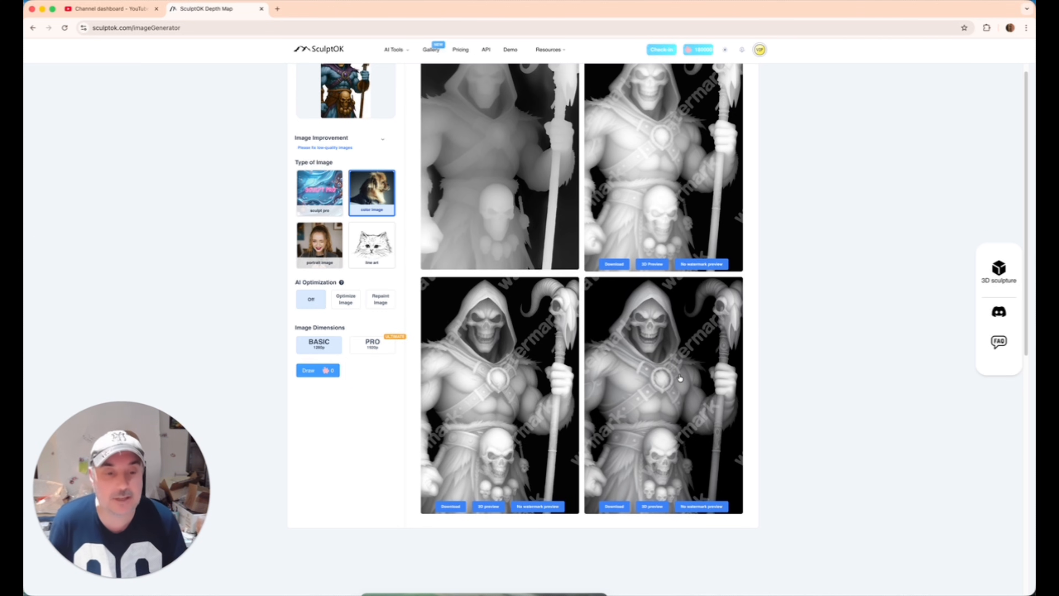
click(701, 506)
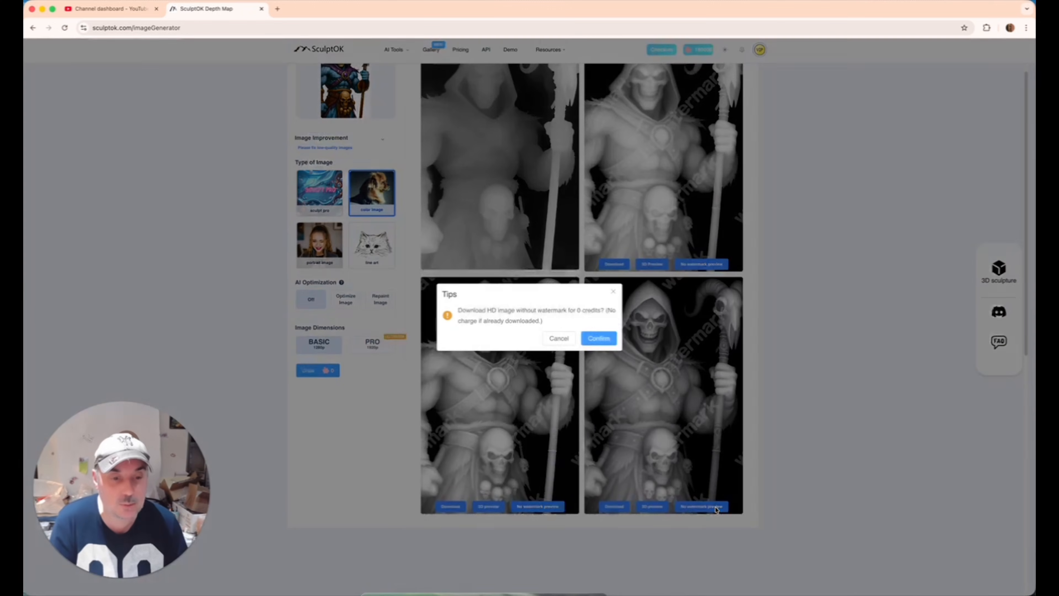
Step: Confirm the relief into the 3D generator and turn off texture mapping
click(598, 338)
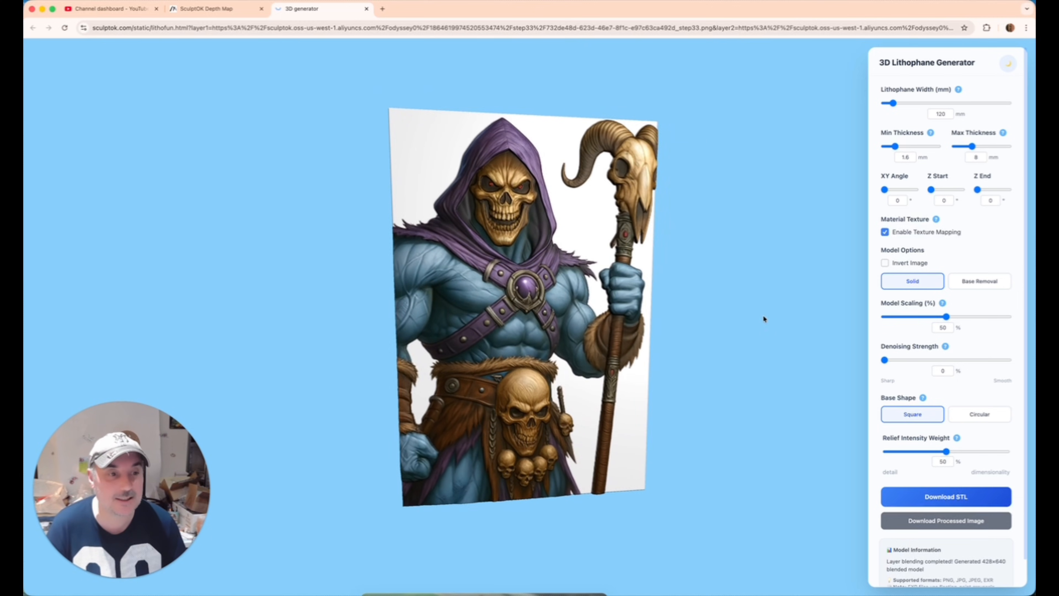
click(885, 232)
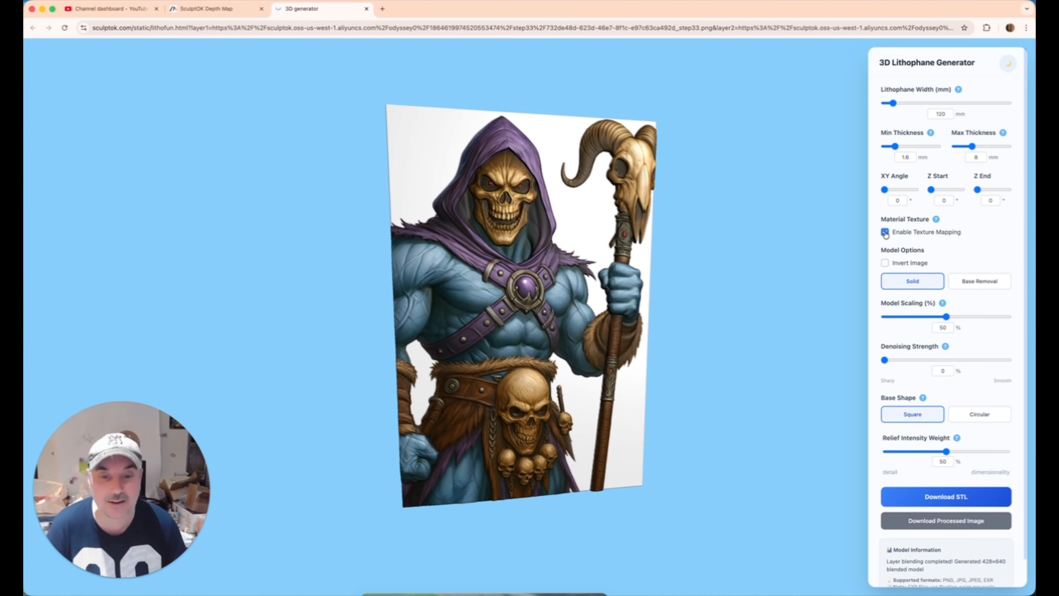
click(885, 232)
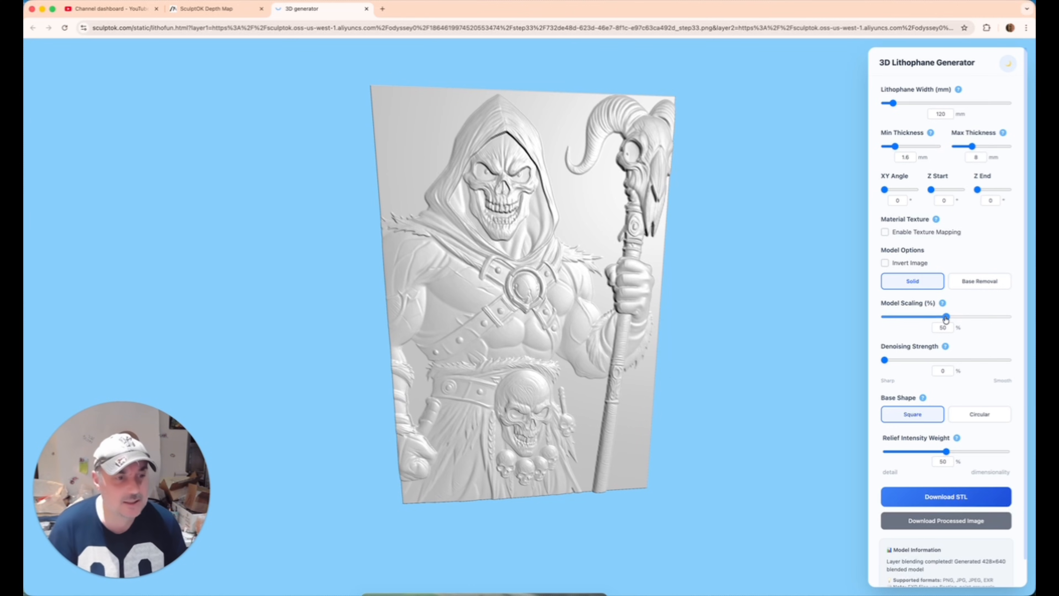
Step: Set model scaling to 100% and relief intensity weight to 0%, then return to the depth maps
drag(945, 316, 958, 316)
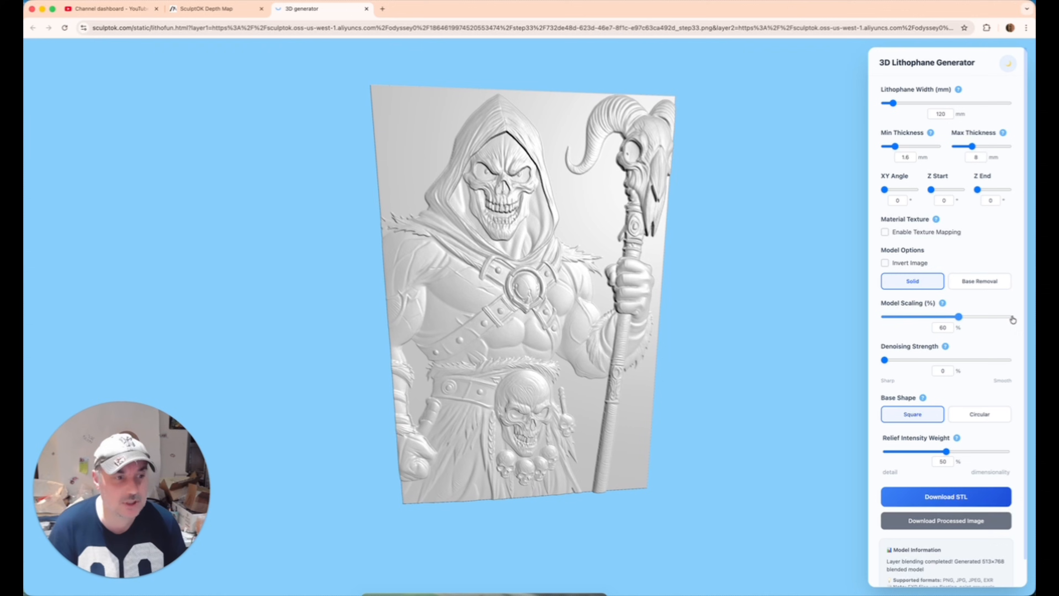
drag(958, 316, 1009, 316)
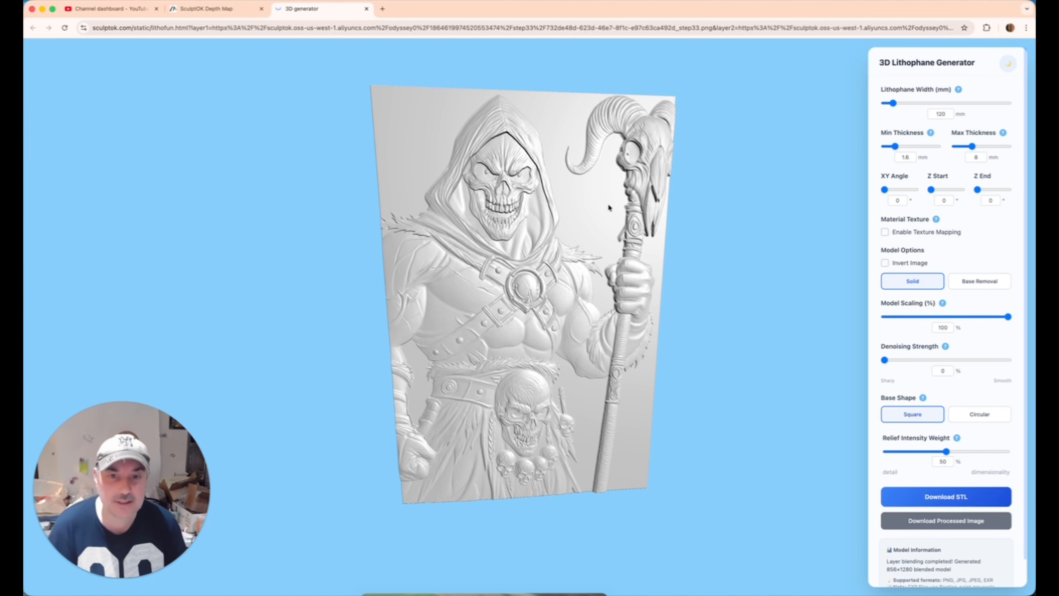
mouse_move(907, 457)
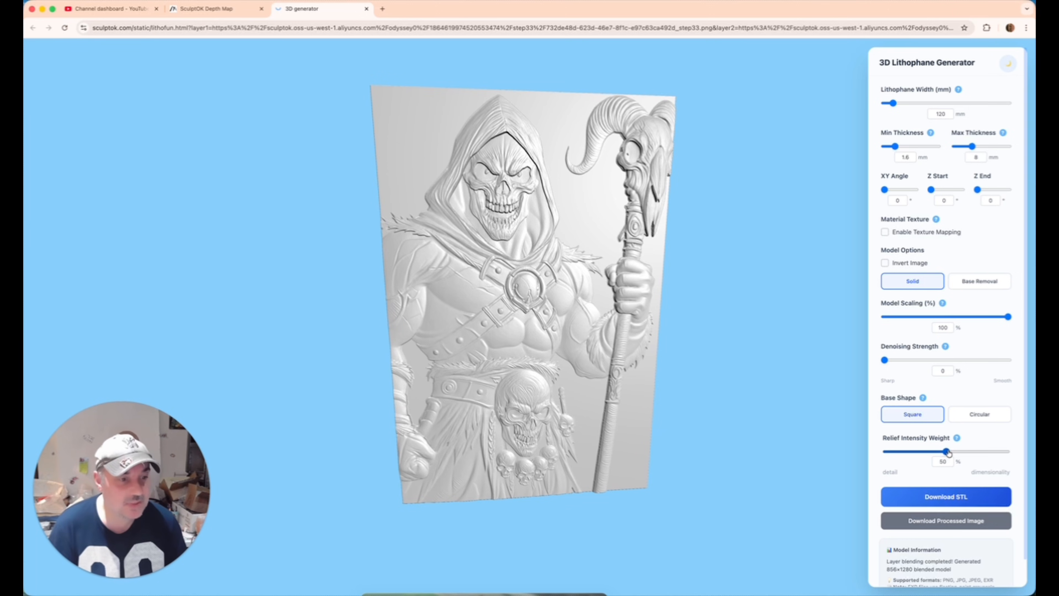
drag(947, 451, 946, 450)
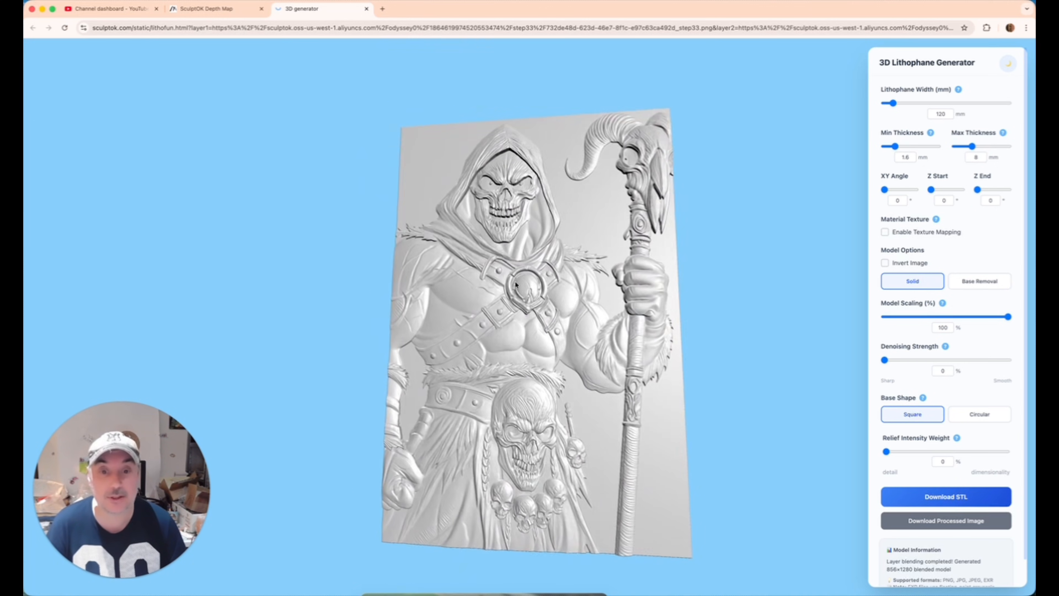
click(209, 8)
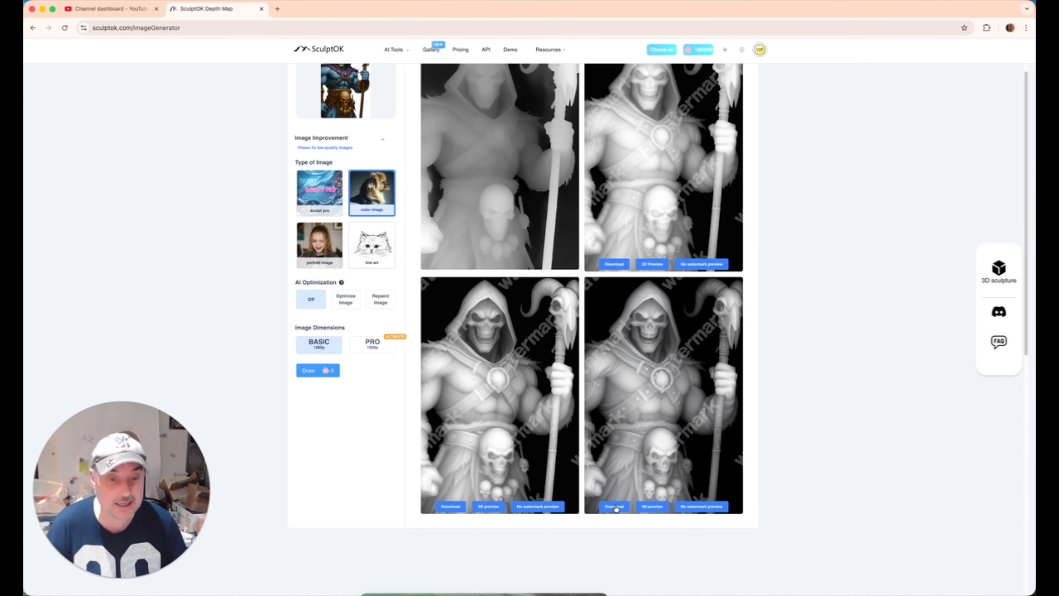
Step: Download the last Skeletor depth map as a watermark-free HD file
click(614, 506)
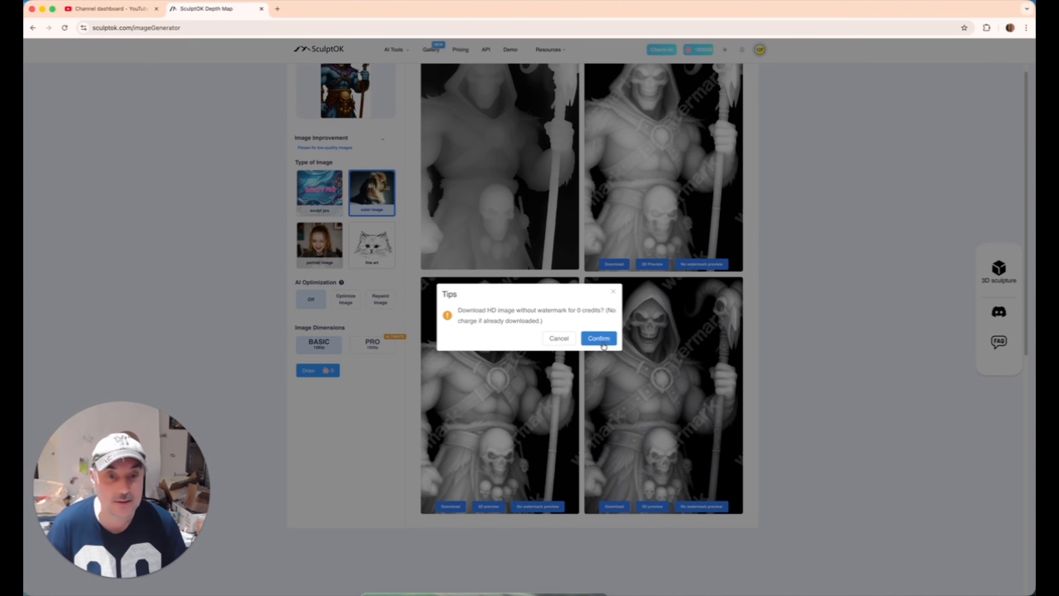
click(598, 337)
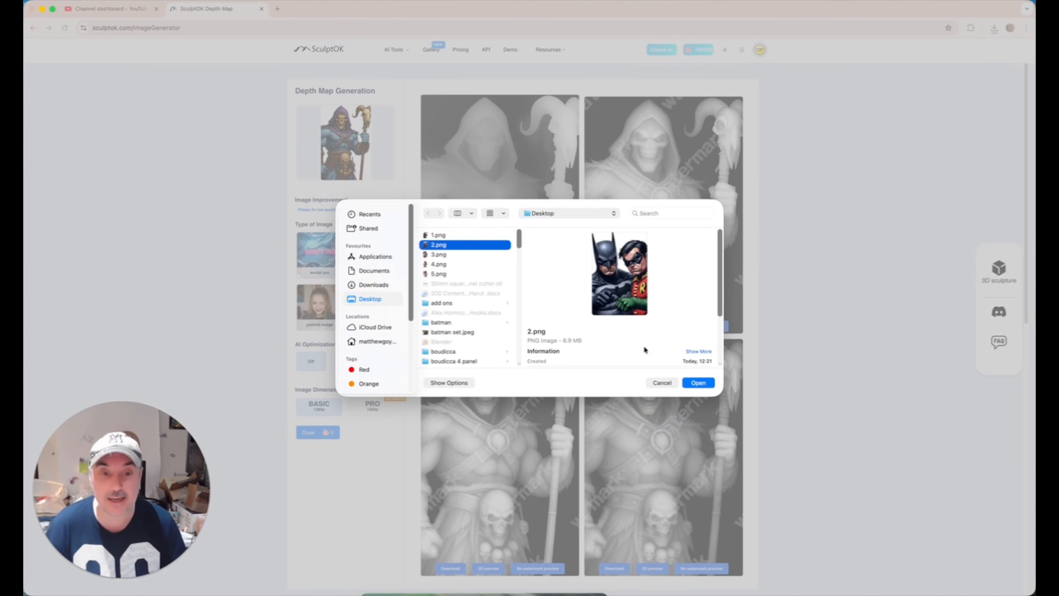
click(698, 382)
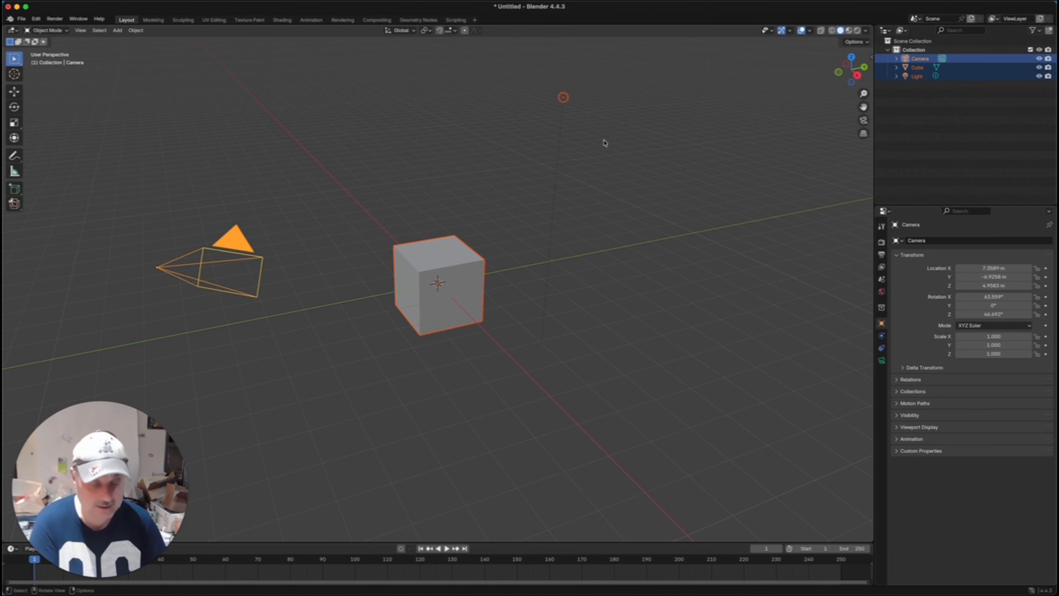
mouse_move(548, 173)
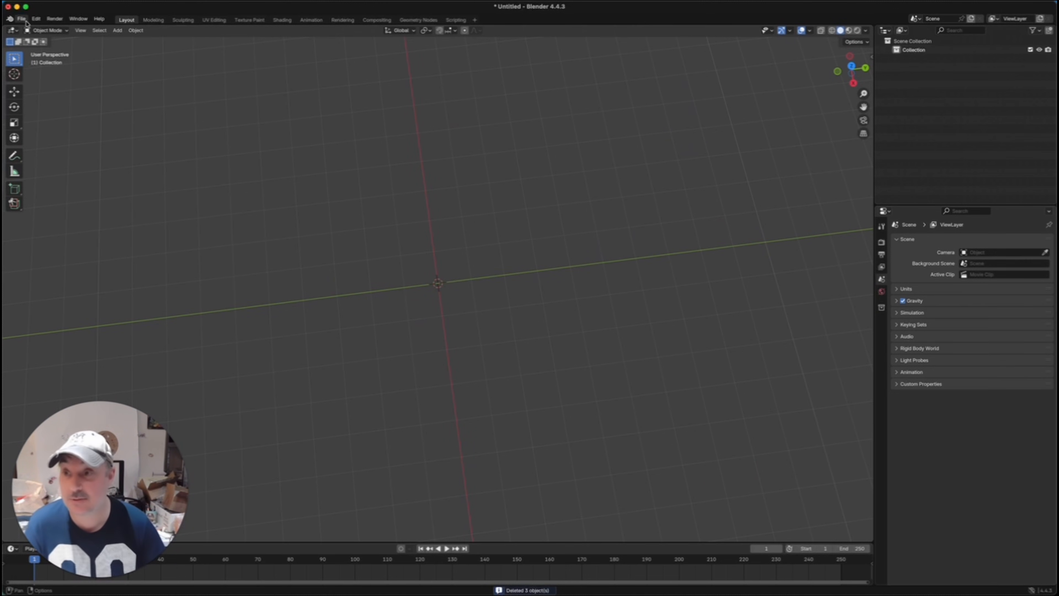
Step: Import the Skeletor relief STL from the Desktop into the emptied Blender scene
click(20, 18)
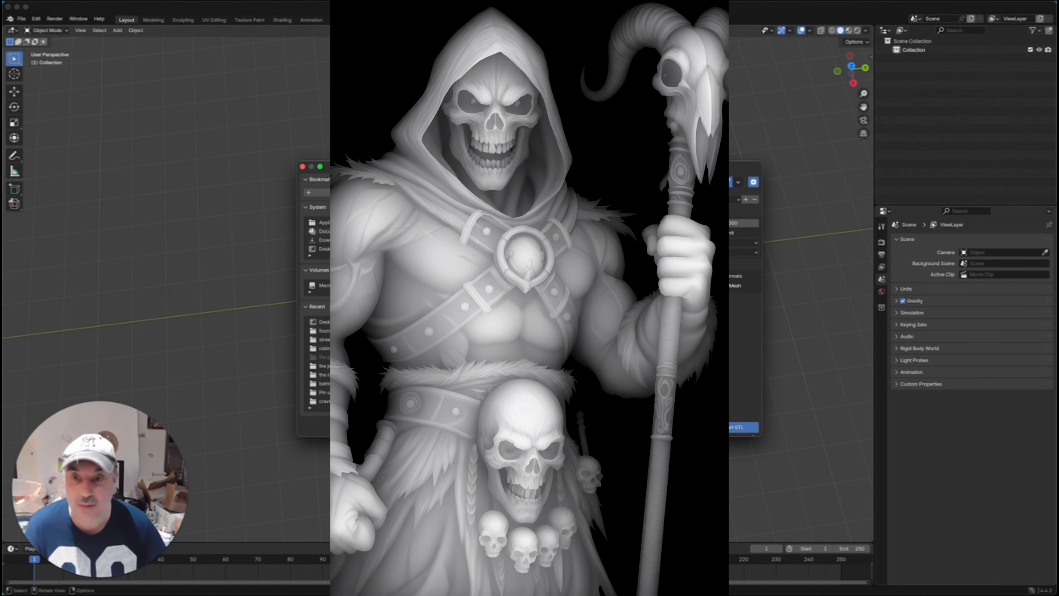
click(323, 321)
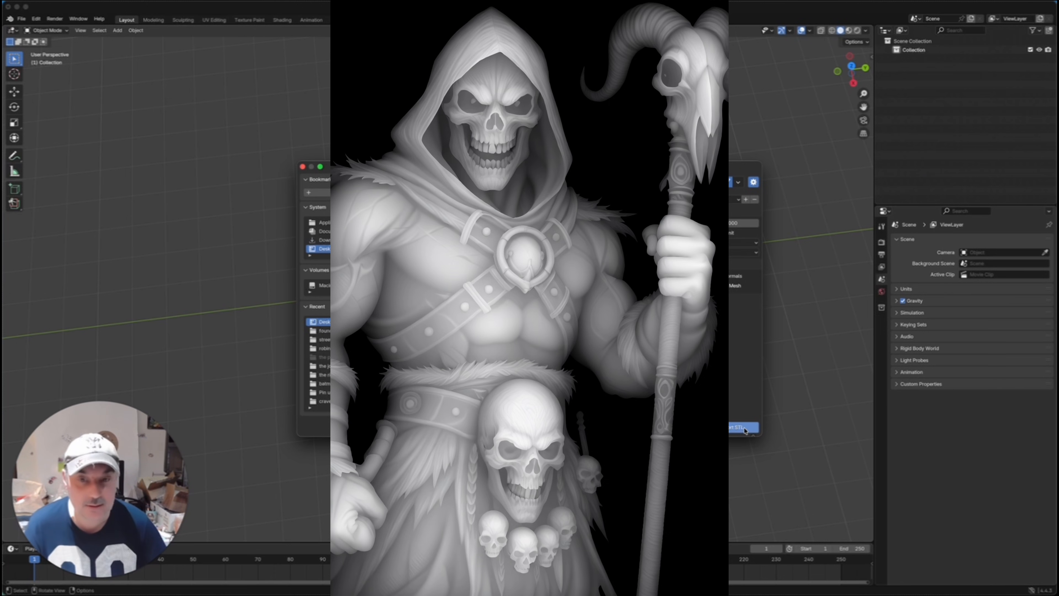
click(740, 427)
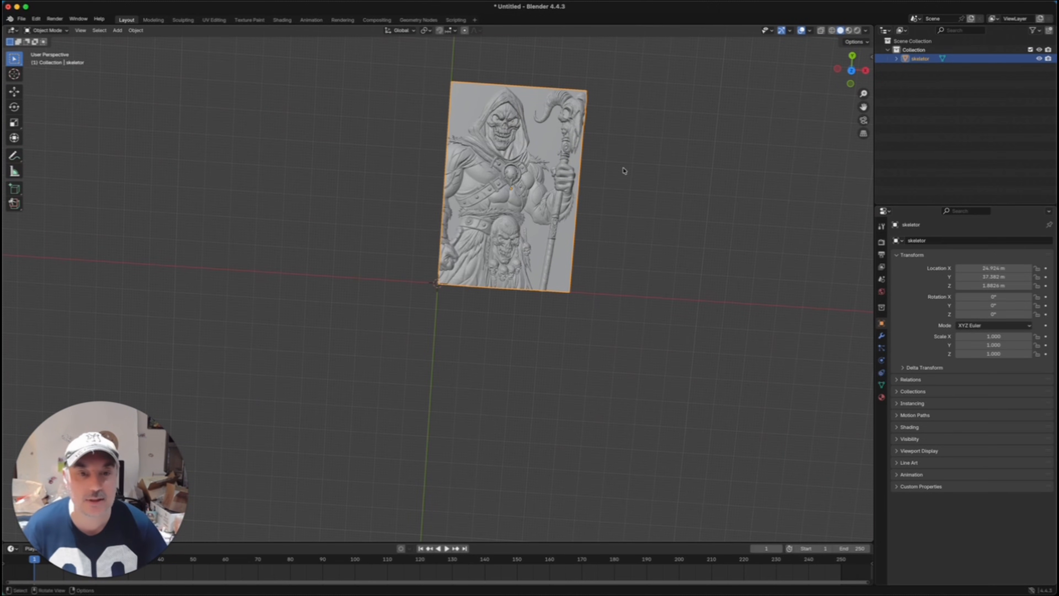
Step: Centre the relief at the origin and size it 50 × 75 × 5 in the N sidebar
key(n)
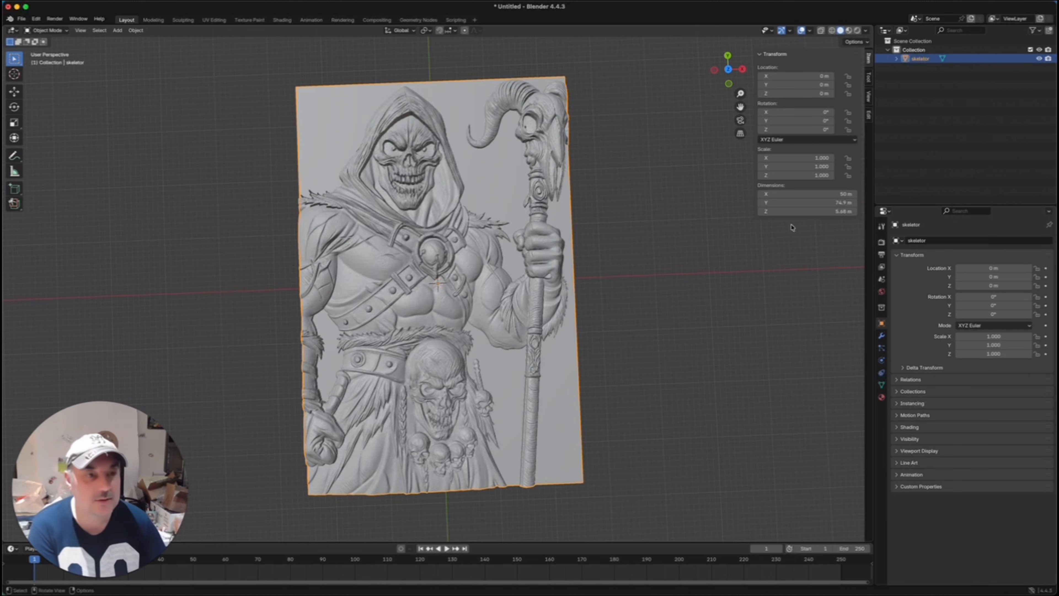
double_click(804, 203)
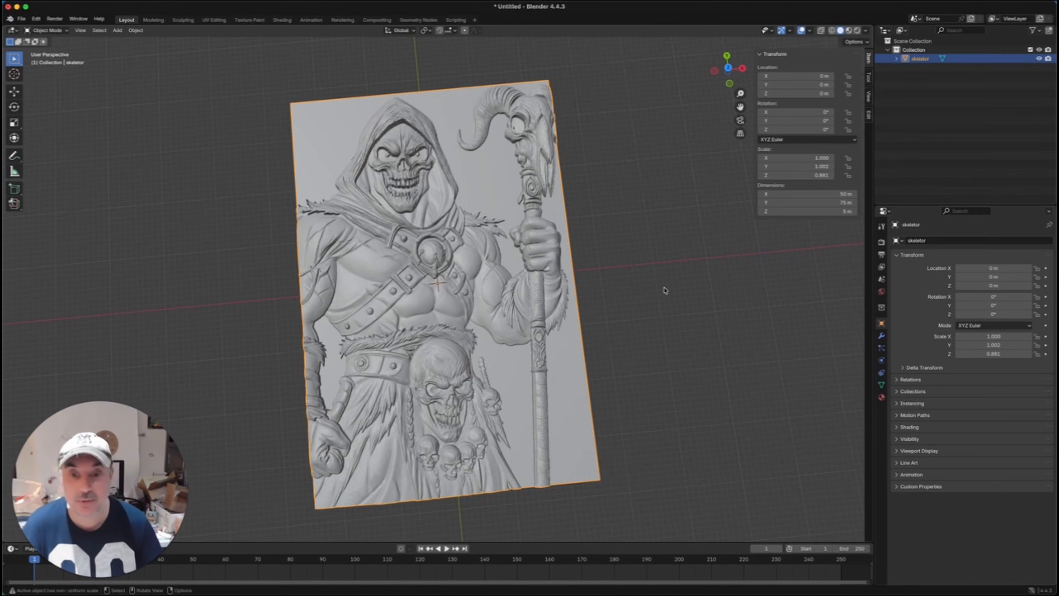
click(22, 19)
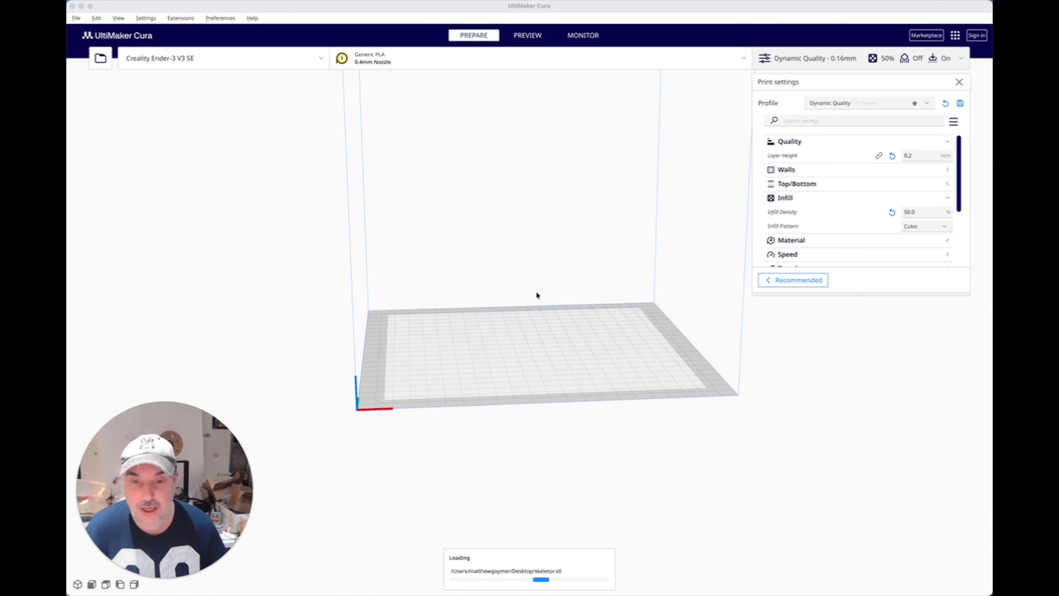
mouse_move(517, 338)
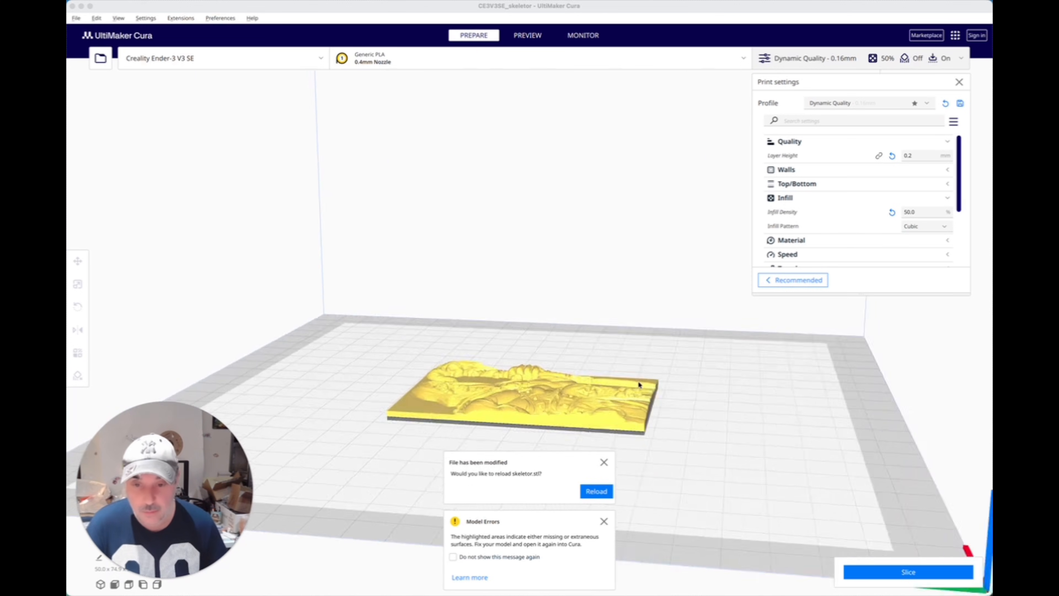
Step: Rotate the Skeletor relief so it stands upright on its edge on the build plate
click(77, 306)
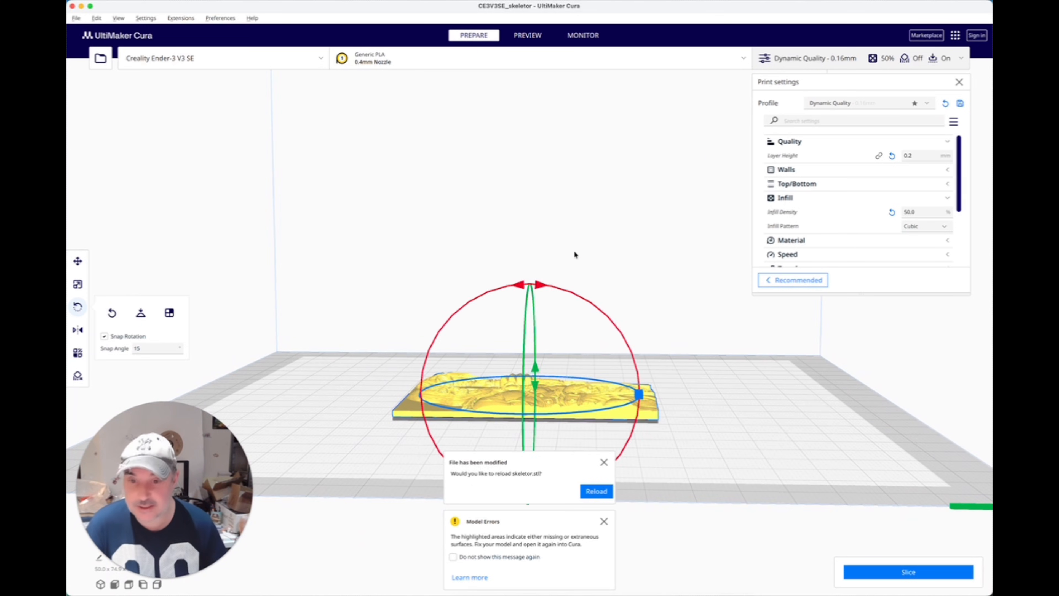
drag(638, 395, 638, 279)
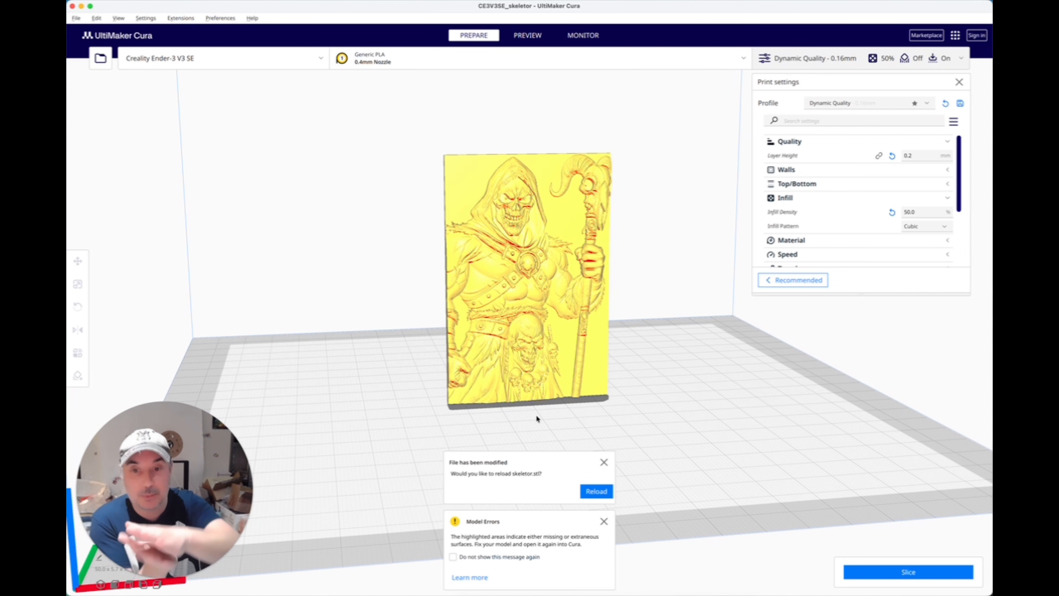
mouse_move(556, 269)
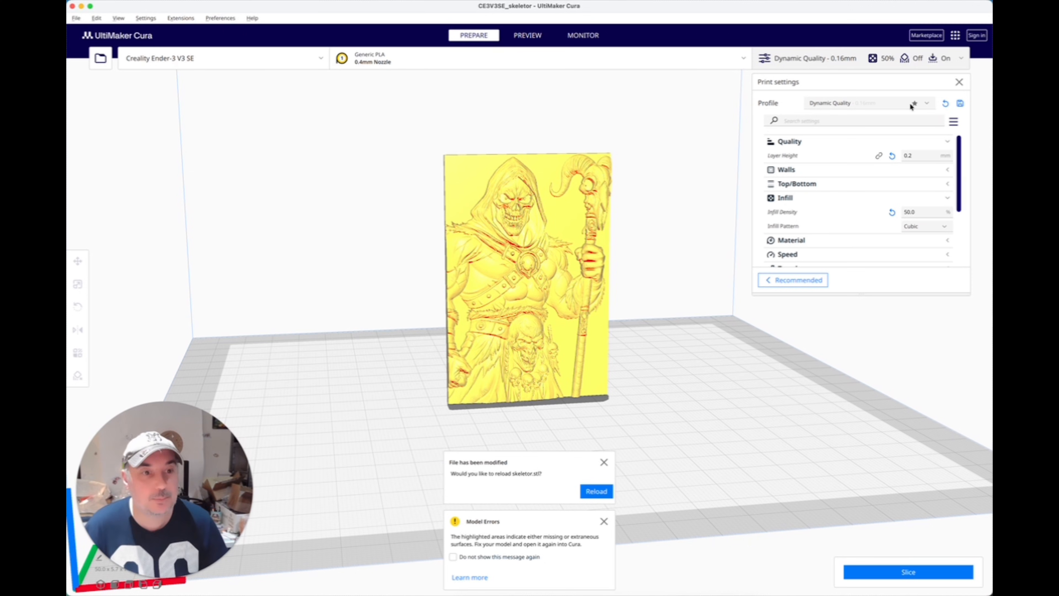
Step: Activate the 'bars on rafts' profile (0.12 mm layers, 20% infill), discarding custom changes
click(926, 103)
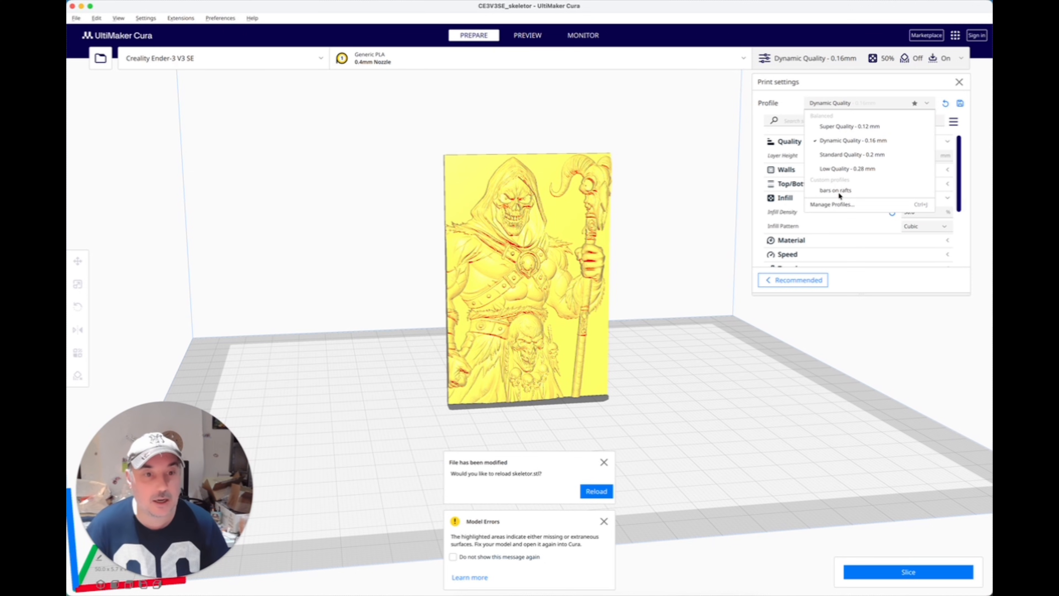
click(835, 190)
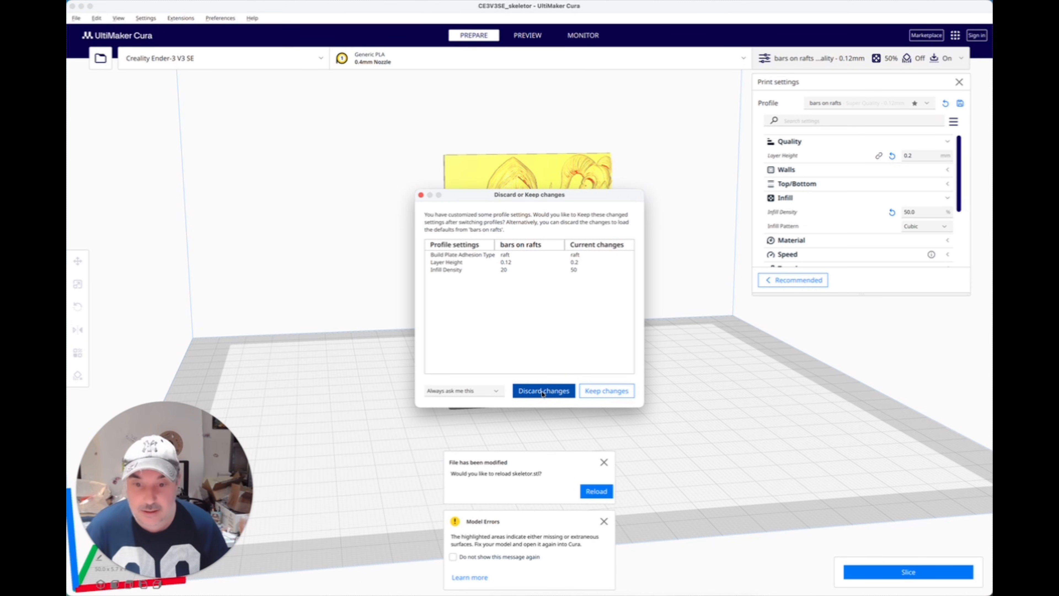
click(543, 391)
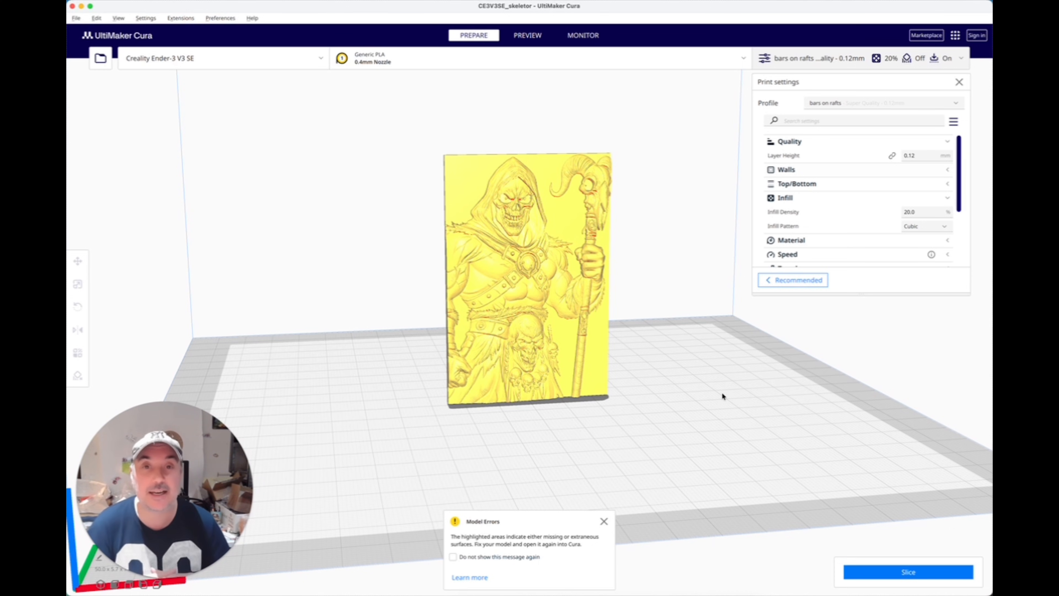
mouse_move(578, 409)
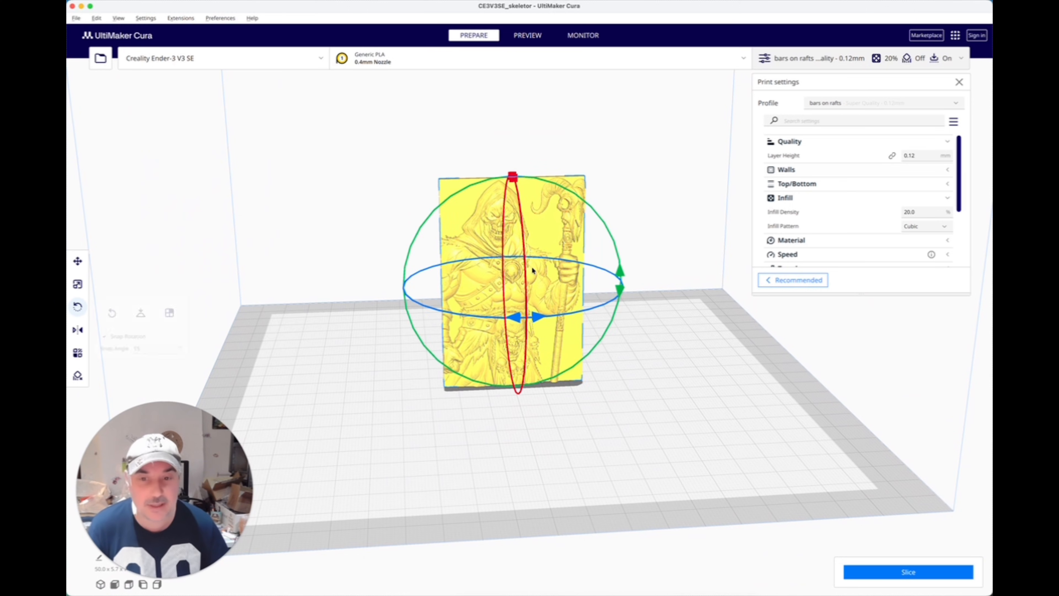
Step: Scale the relief non-uniformly to 75 mm tall and 5 mm thick
click(77, 284)
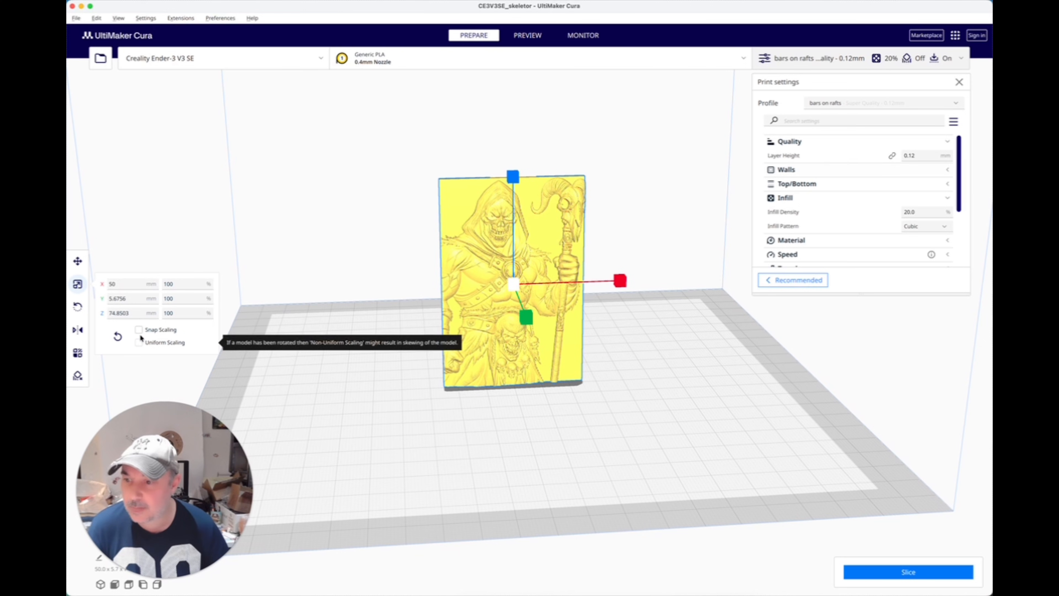
click(128, 313)
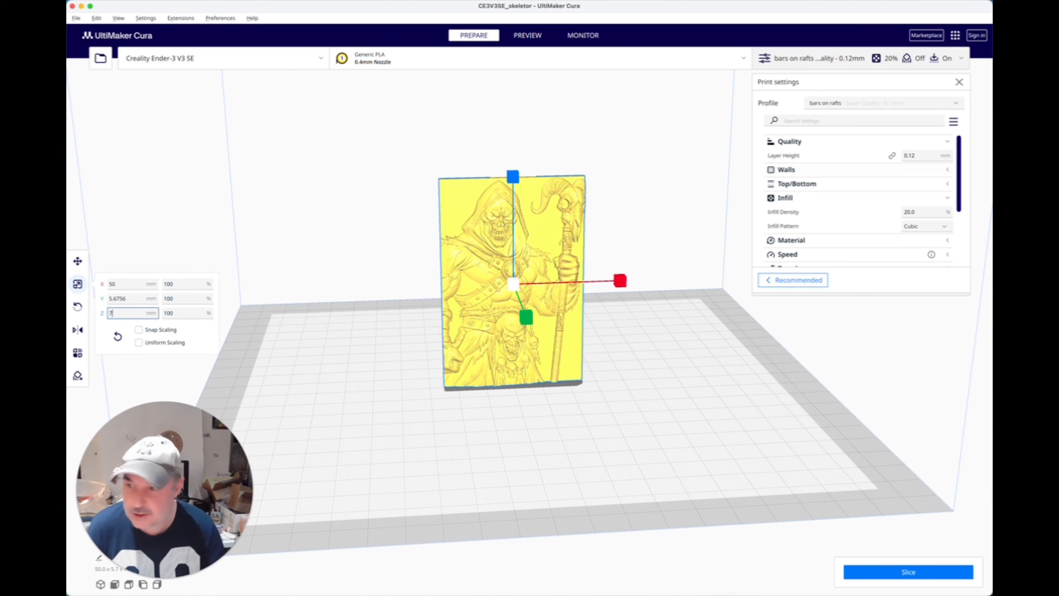
text(5)
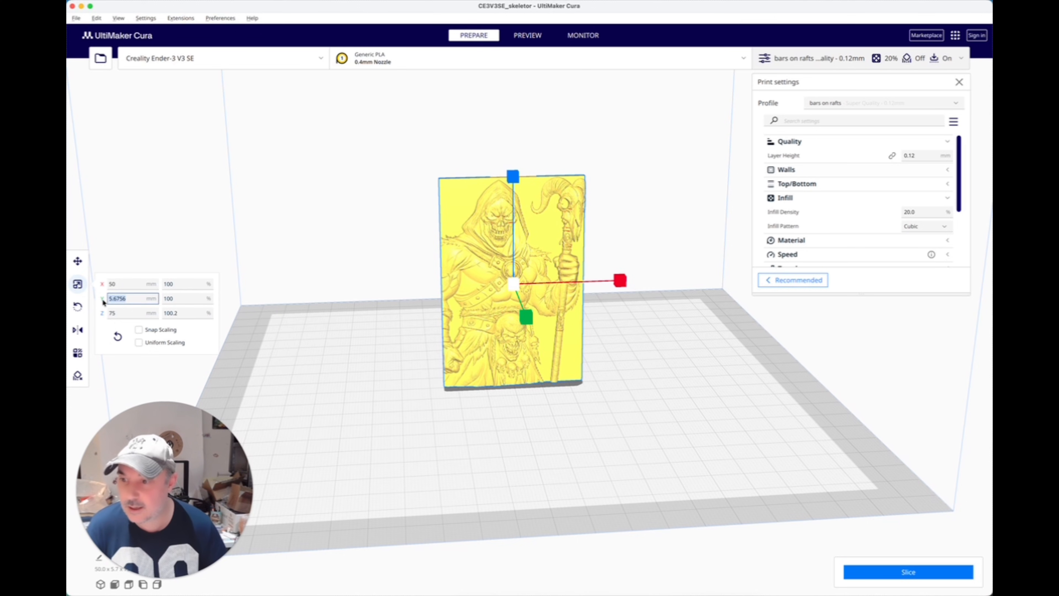
click(298, 341)
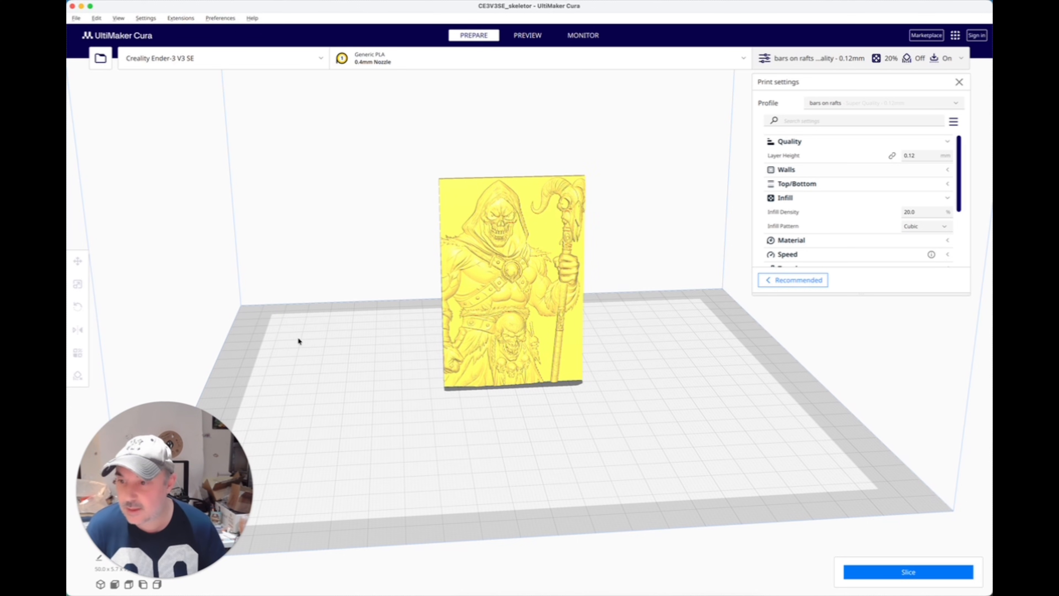
click(78, 284)
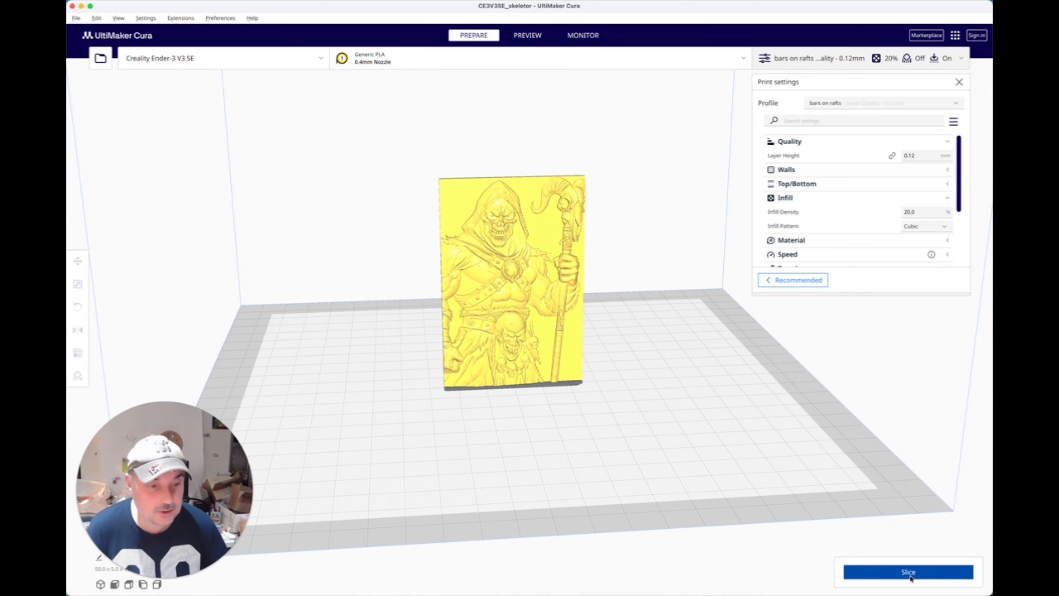
Step: Slice the relief (2 h 42 min estimate) and save the G-code to the Desktop
click(908, 571)
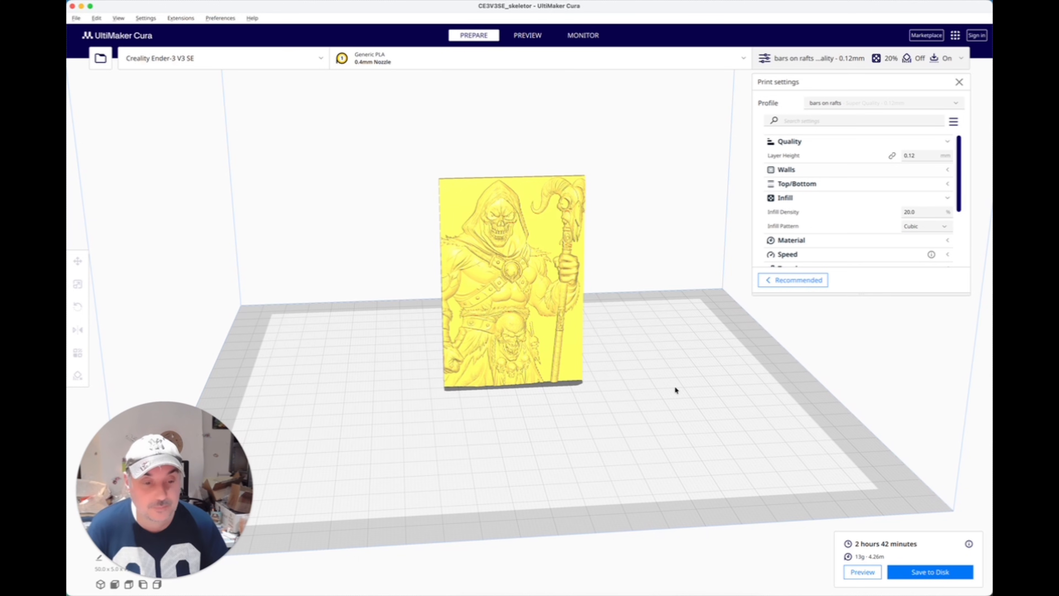
mouse_move(907, 551)
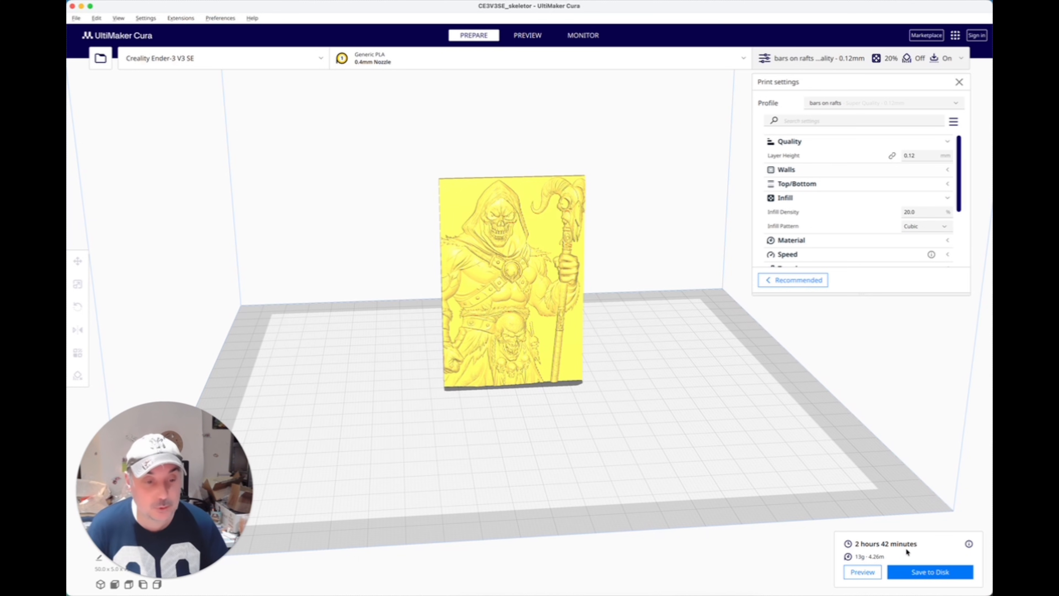
click(930, 572)
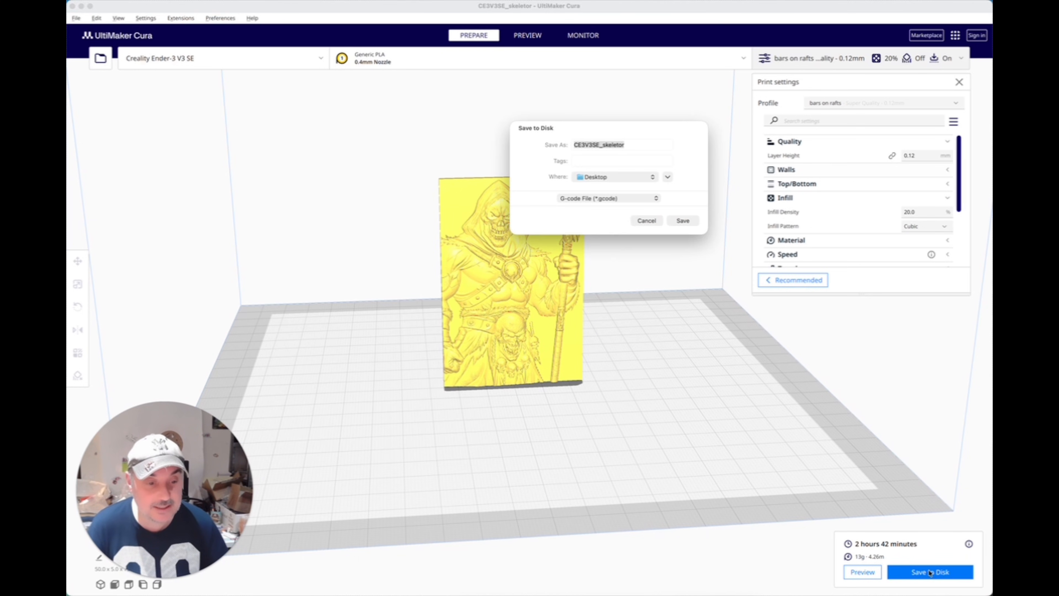
click(683, 220)
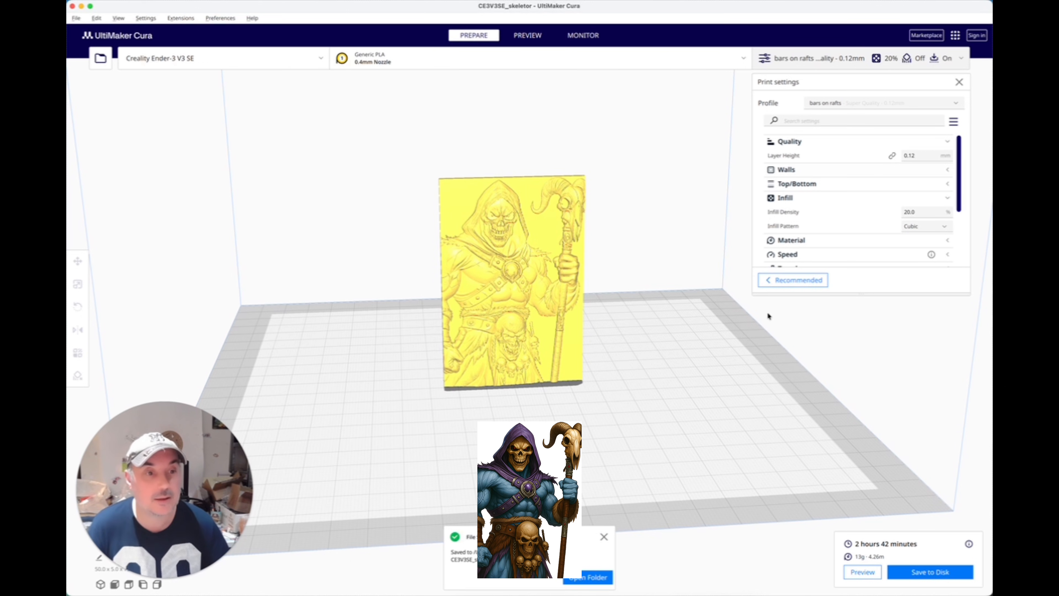
click(528, 36)
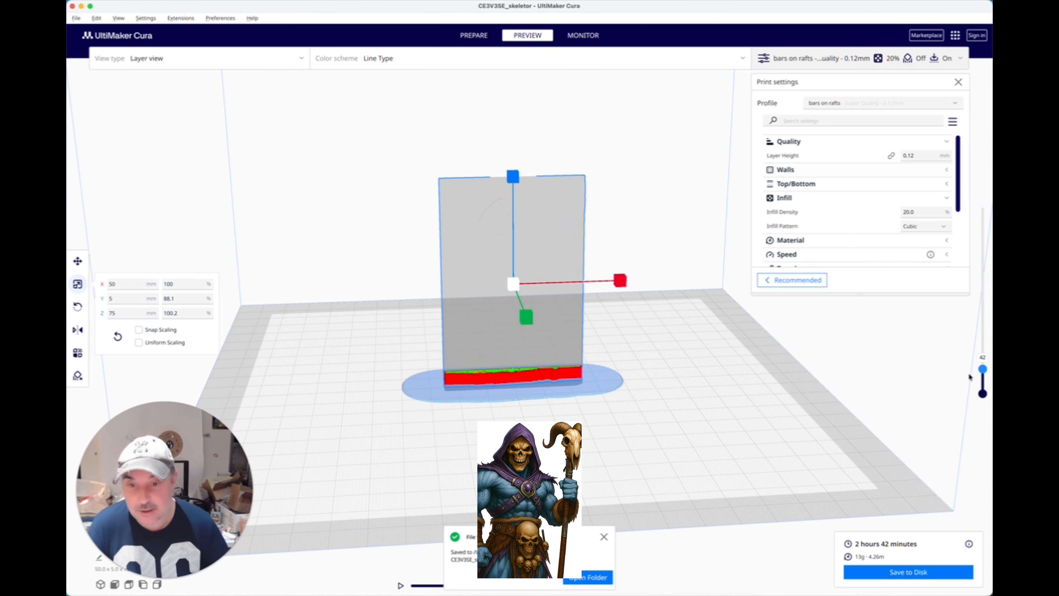
Step: Scrub the layer and simulation sliders to preview the relief building up on its raft
drag(982, 368, 982, 293)
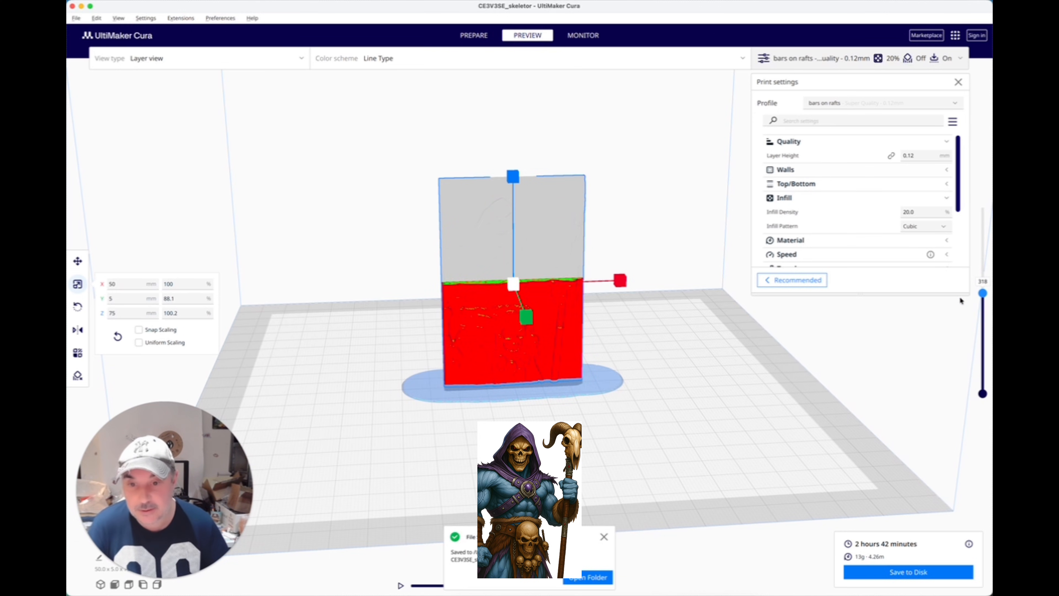
drag(983, 291, 984, 253)
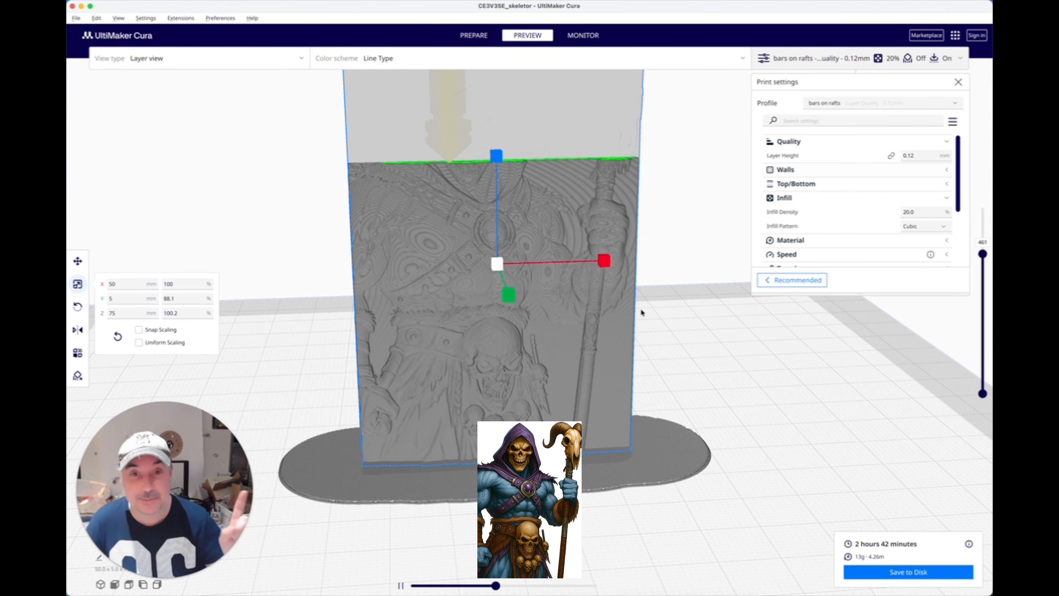
drag(496, 585, 575, 585)
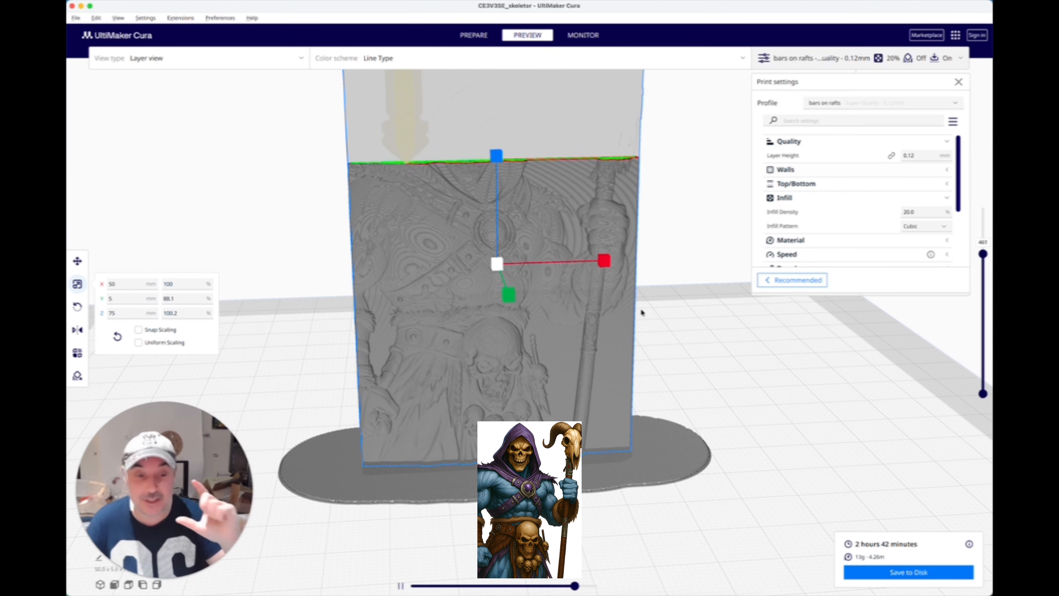